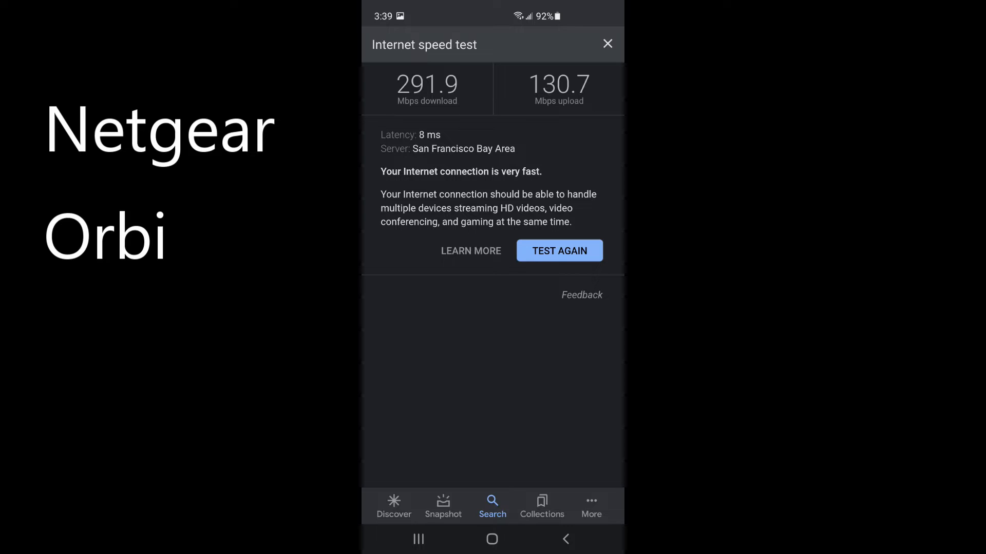
# Step: Rerun the Google speed test to get 312.2 Mbps download and 115.9 Mbps upload
pyautogui.click(559, 251)
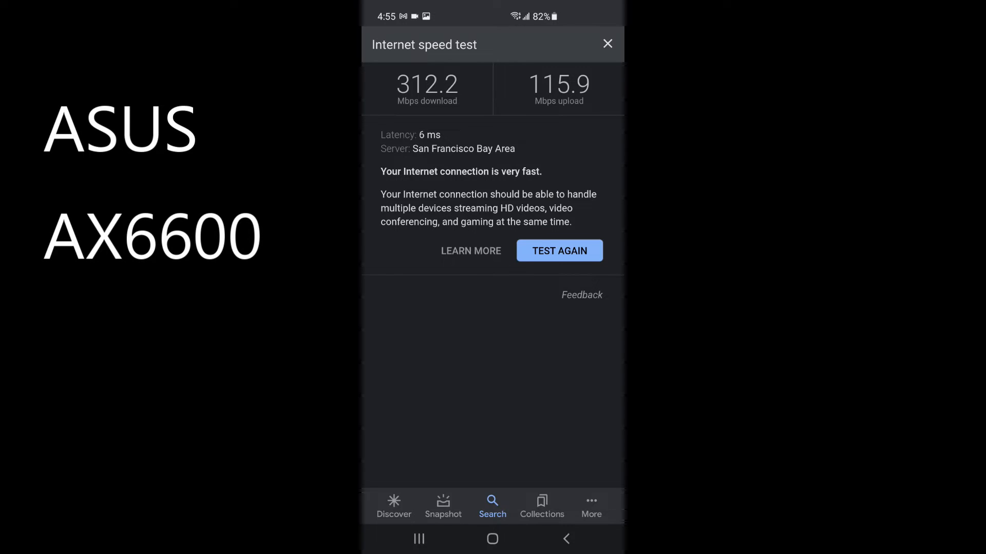
pyautogui.click(558, 250)
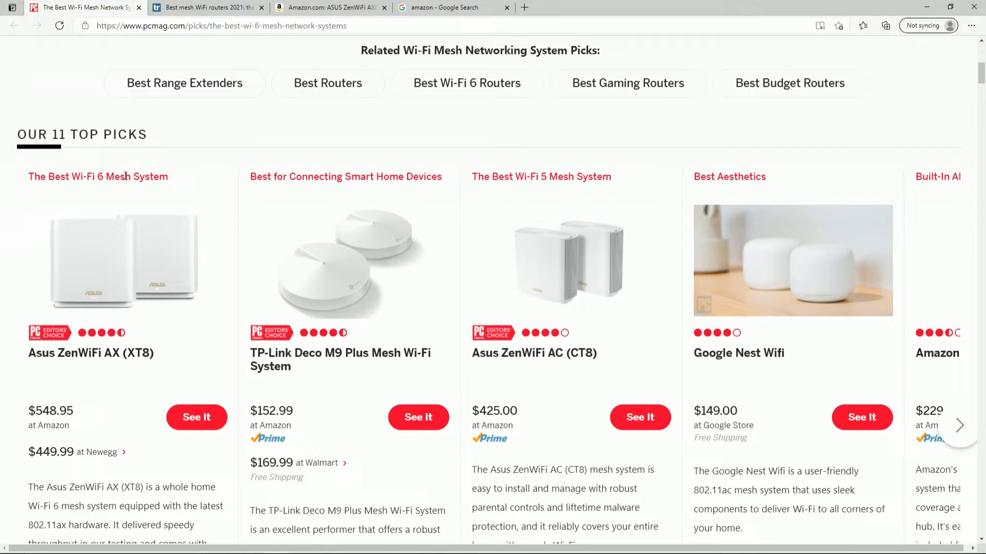
pyautogui.moveTo(196, 314)
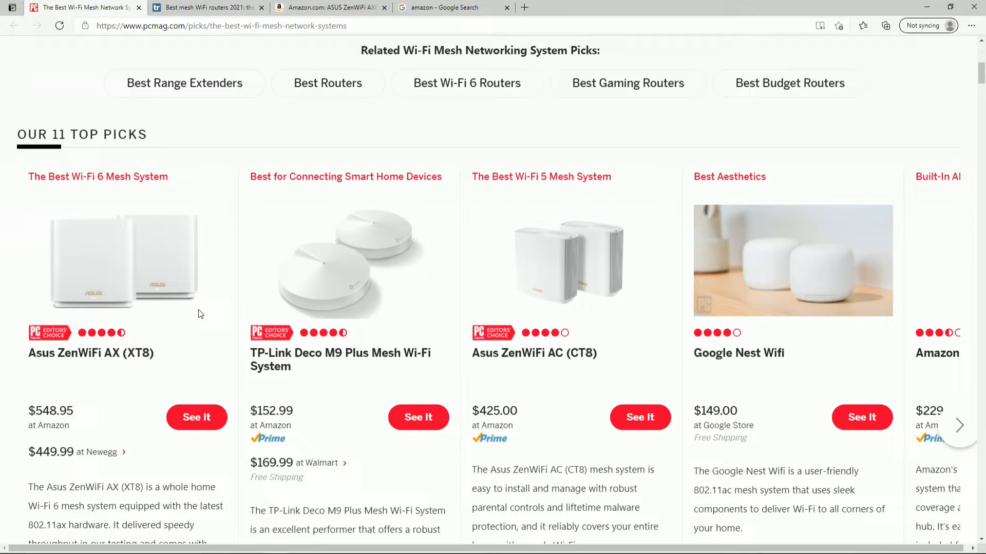
pyautogui.moveTo(209, 245)
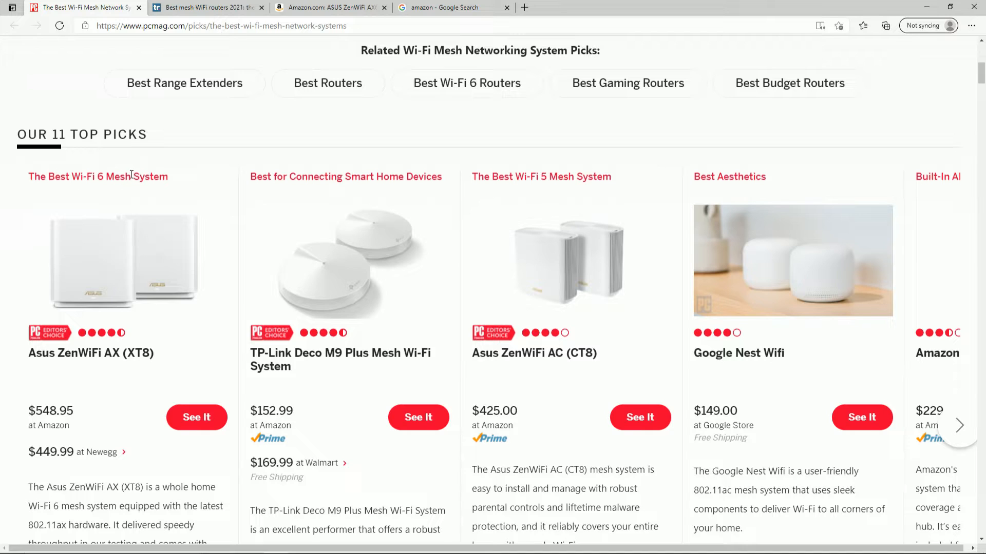
pyautogui.moveTo(195, 312)
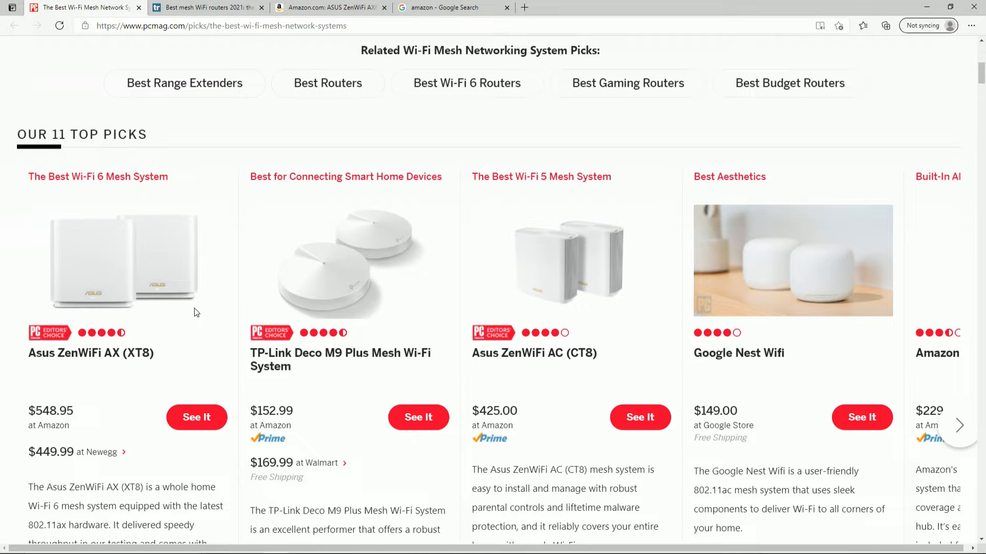
pyautogui.moveTo(199, 314)
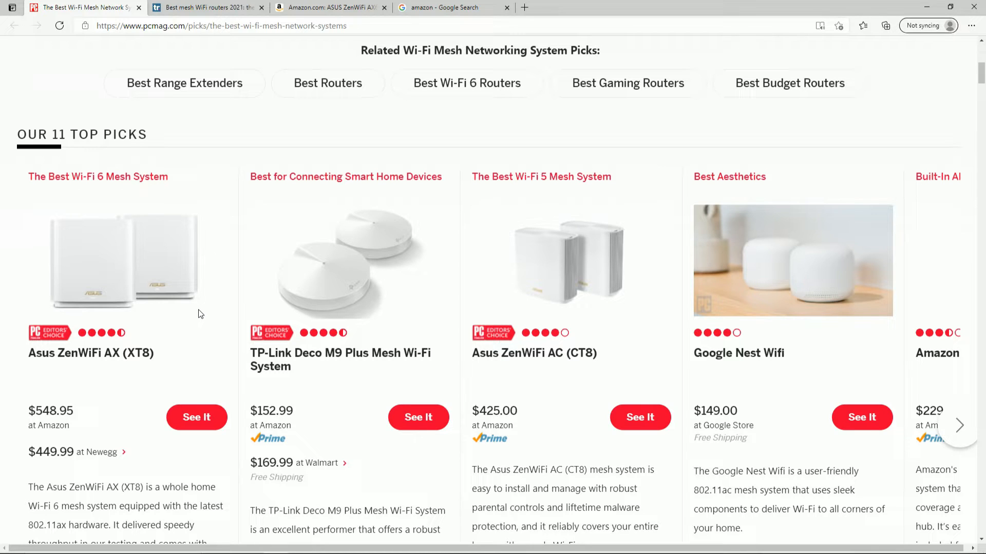
pyautogui.moveTo(210, 244)
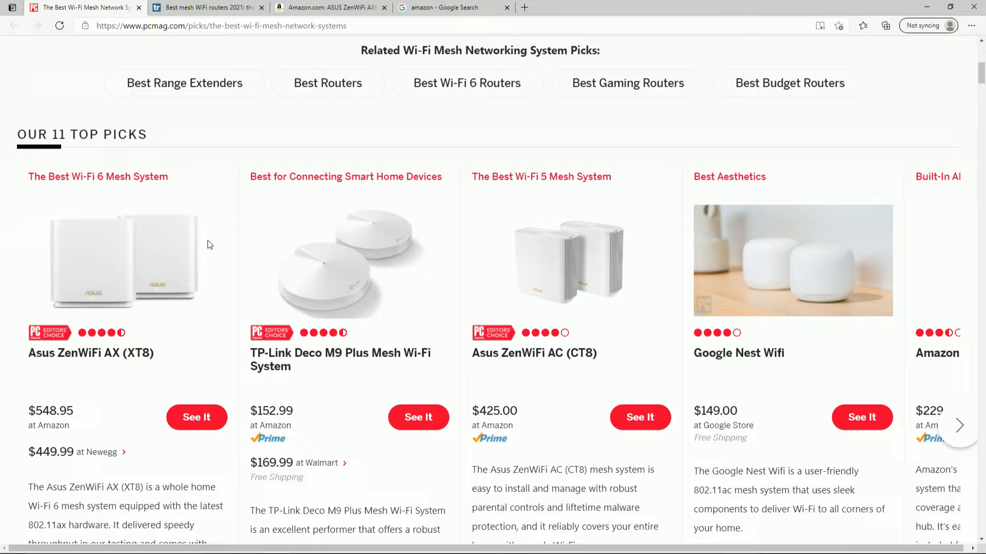
pyautogui.moveTo(403, 265)
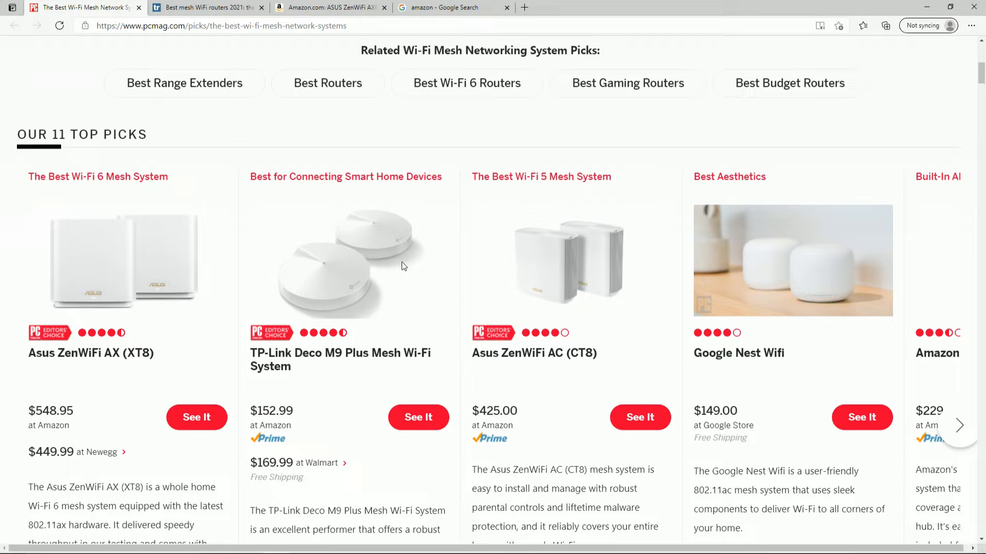
pyautogui.moveTo(90, 396)
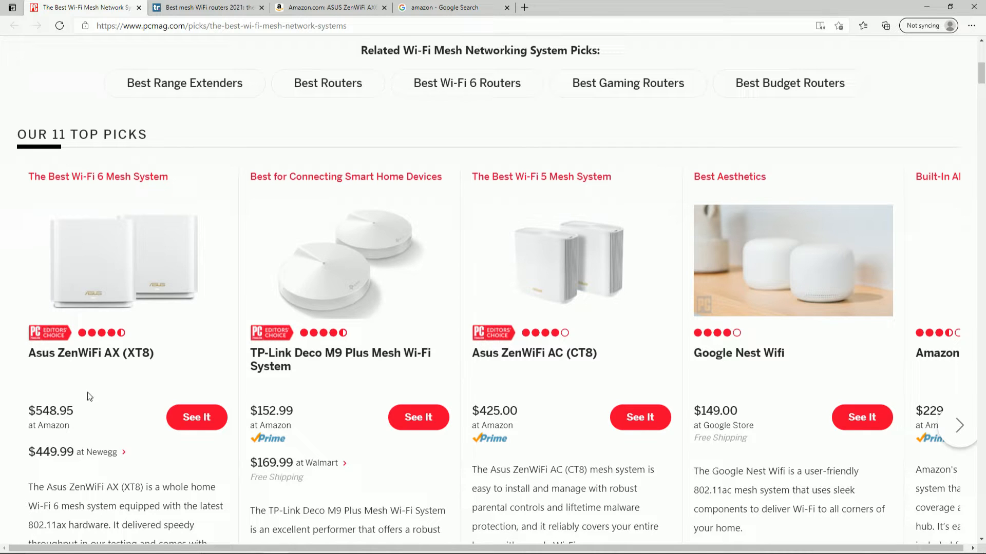
pyautogui.moveTo(149, 351)
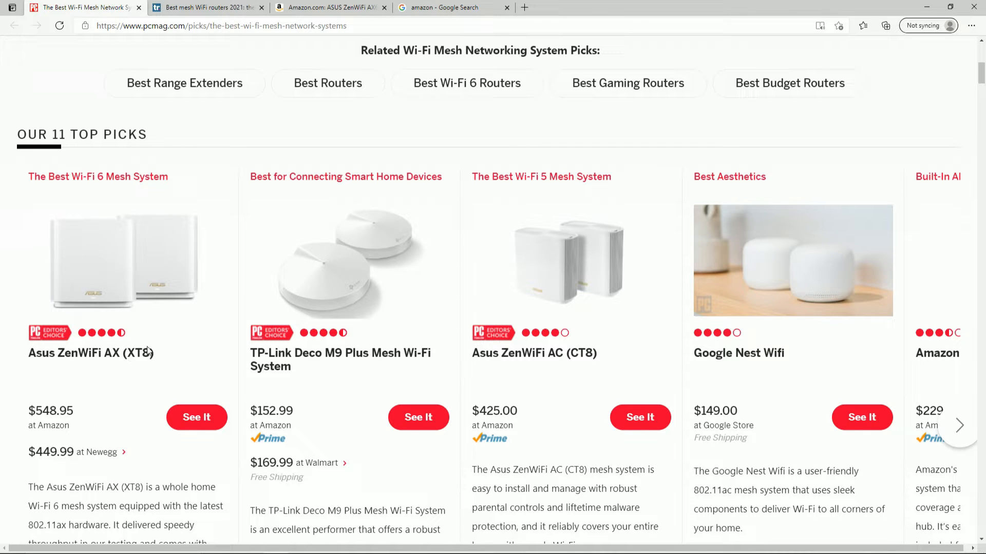
pyautogui.moveTo(157, 268)
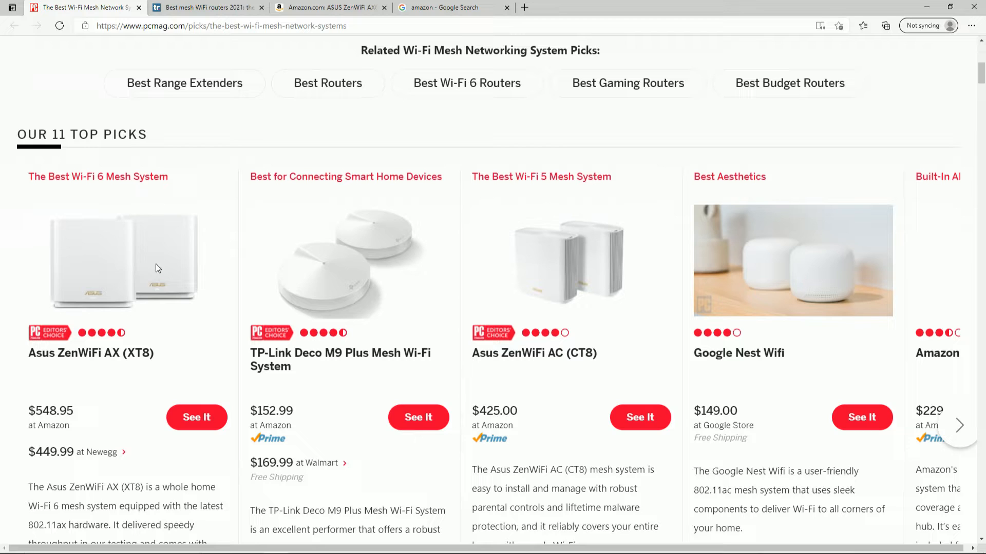
pyautogui.moveTo(93, 273)
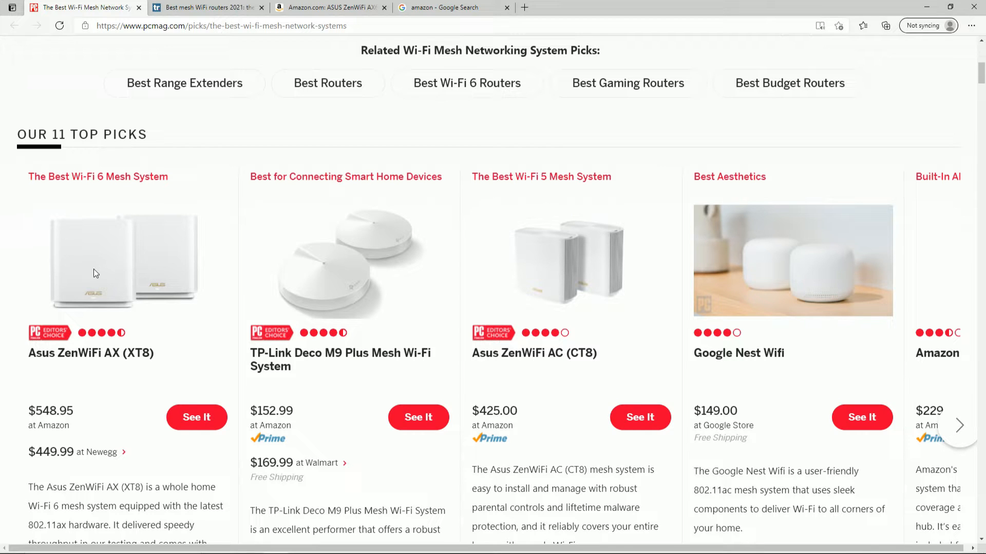
# Step: Scroll to PCMag's Asus ZenWiFi AX (XT8) pick and highlight its product name
pyautogui.scroll(-3)
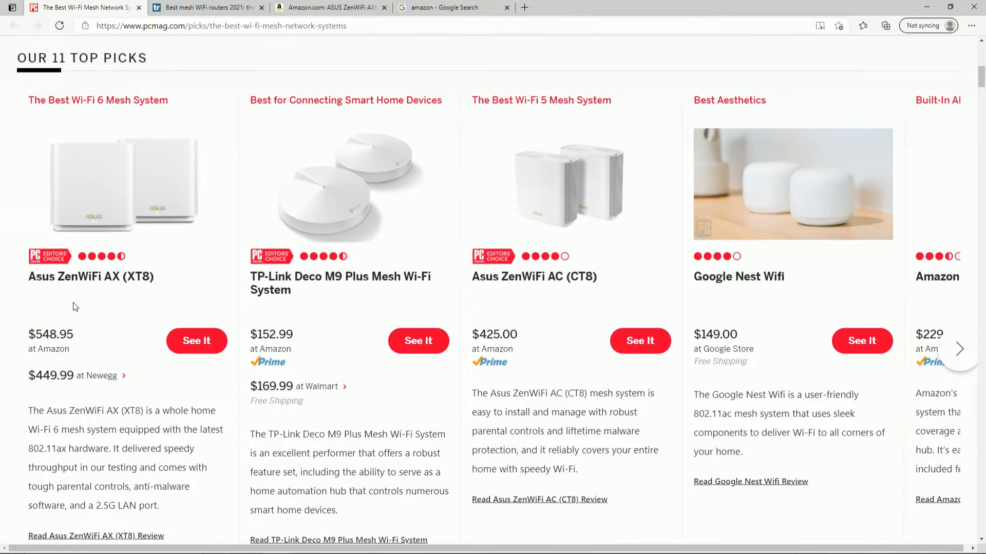
pyautogui.doubleClick(75, 276)
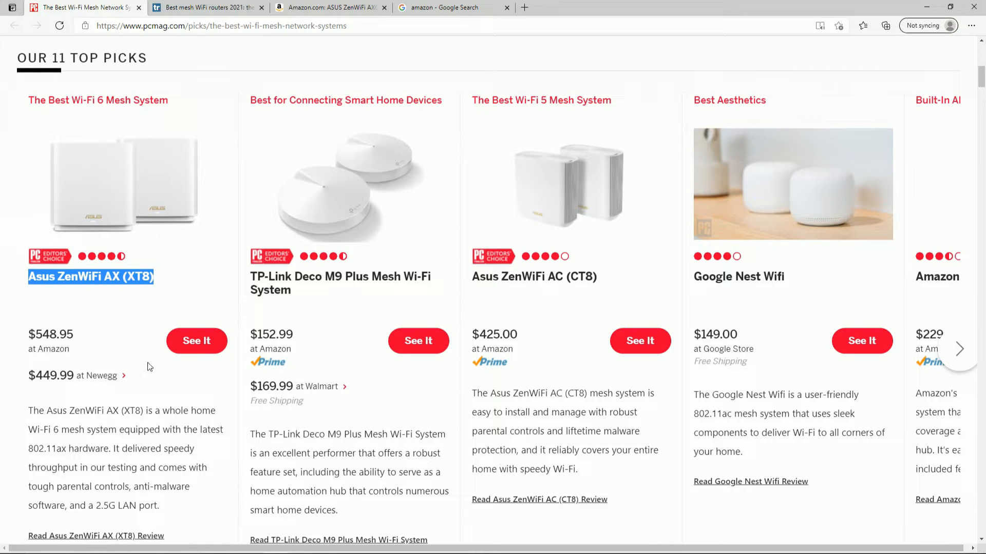
pyautogui.moveTo(80, 289)
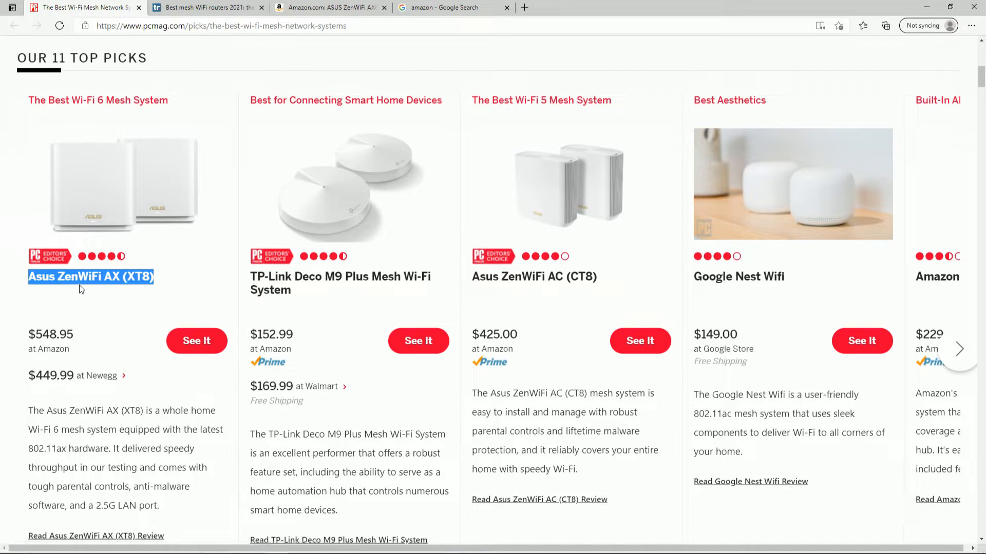
pyautogui.moveTo(304, 46)
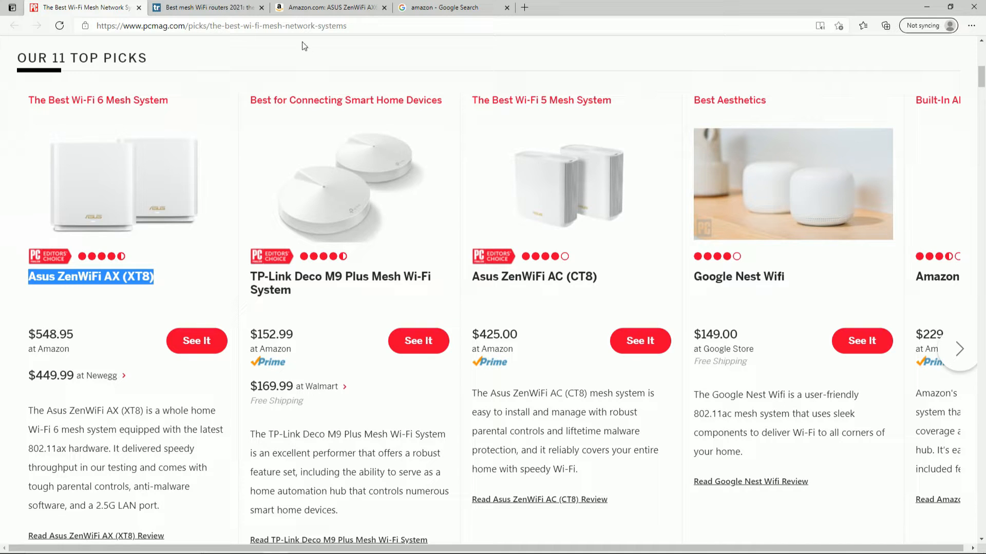
pyautogui.moveTo(198, 174)
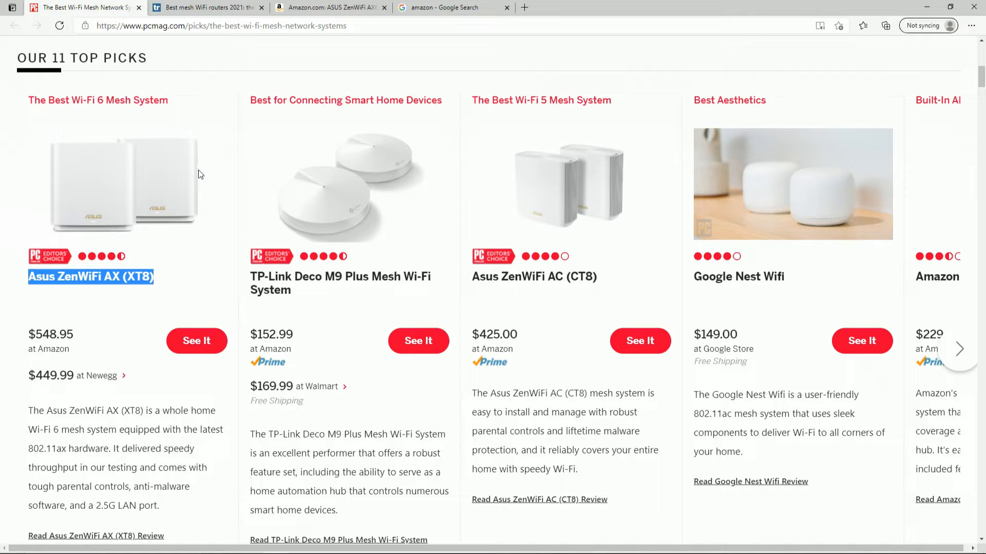
pyautogui.scroll(-3)
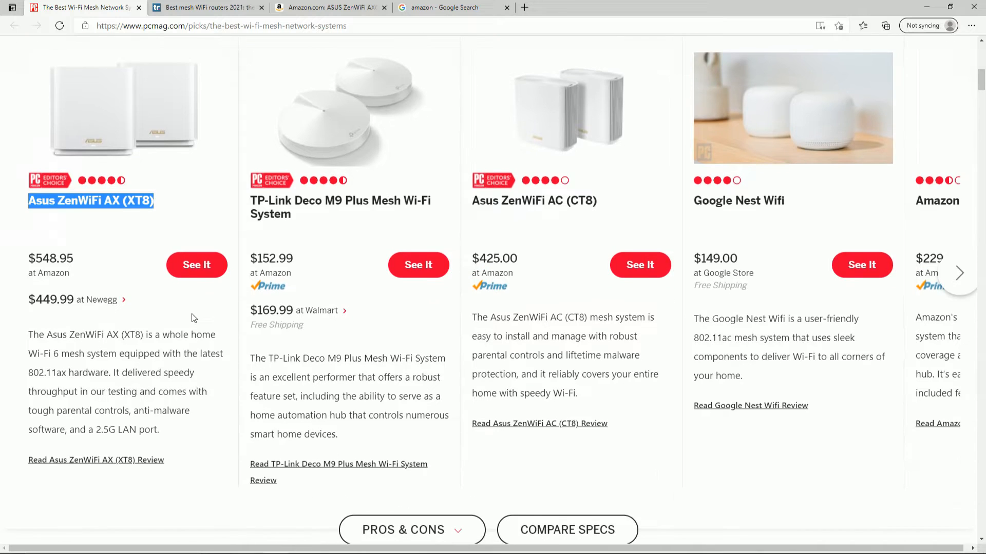
pyautogui.moveTo(219, 337)
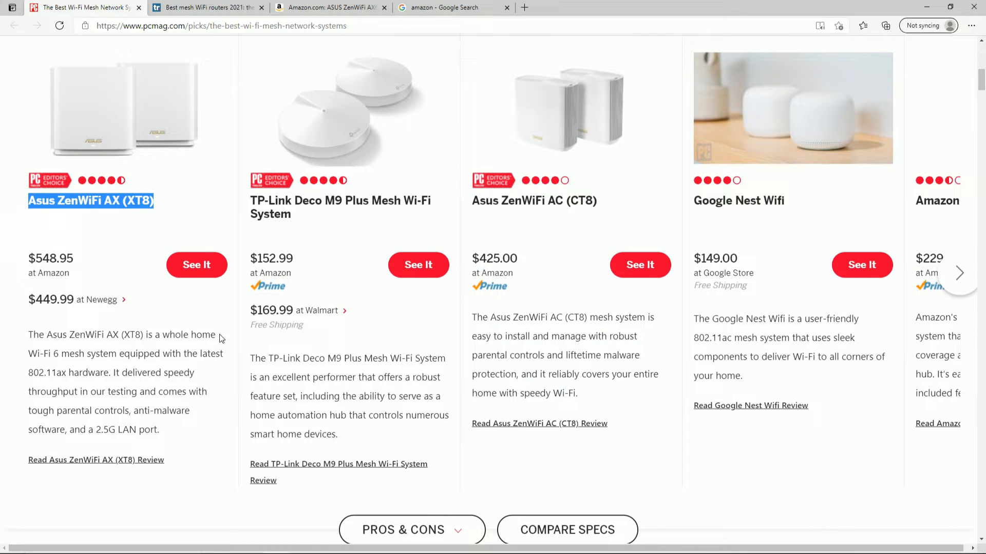
# Step: On TechRadar's XT8 entry, highlight 'Good security features' and 'Expensive'
pyautogui.click(207, 7)
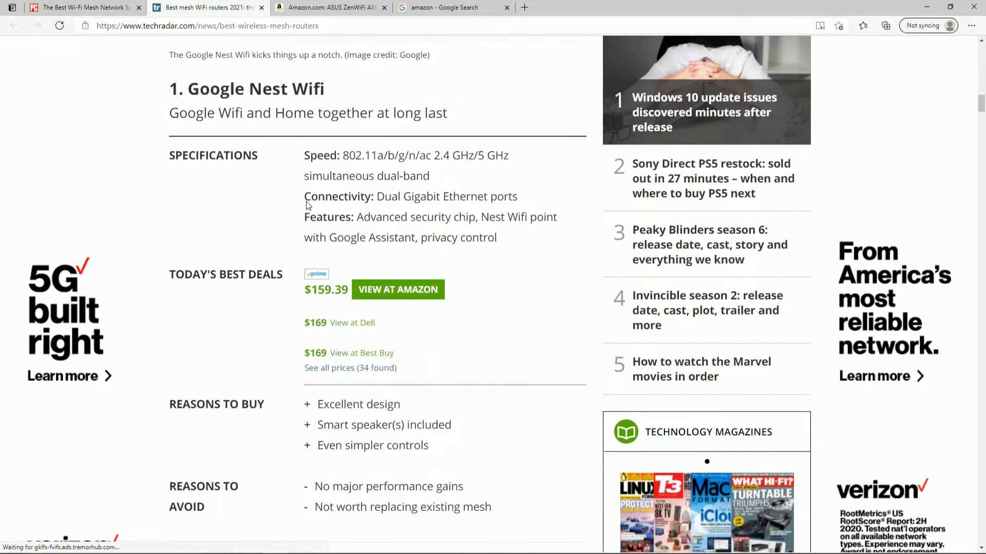
pyautogui.scroll(-3)
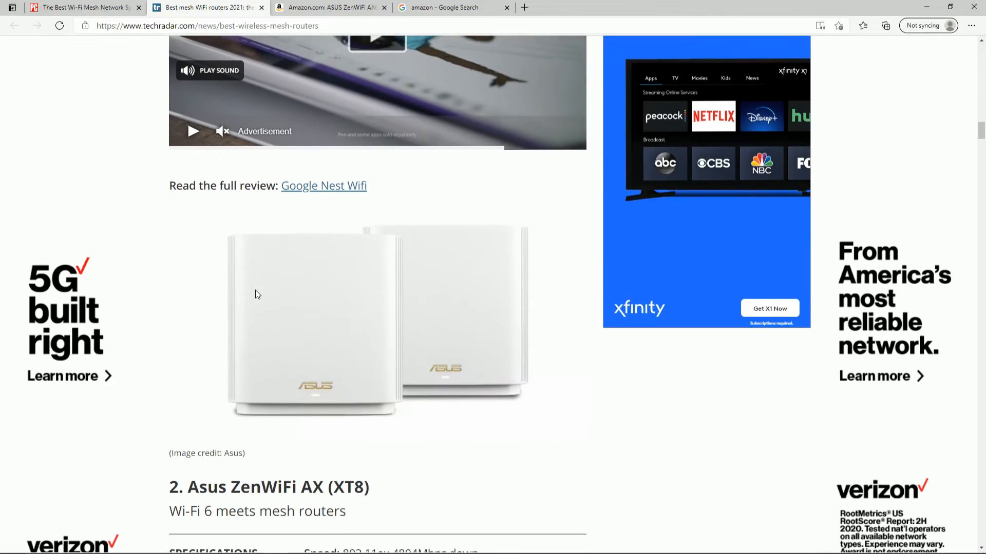
pyautogui.scroll(-3)
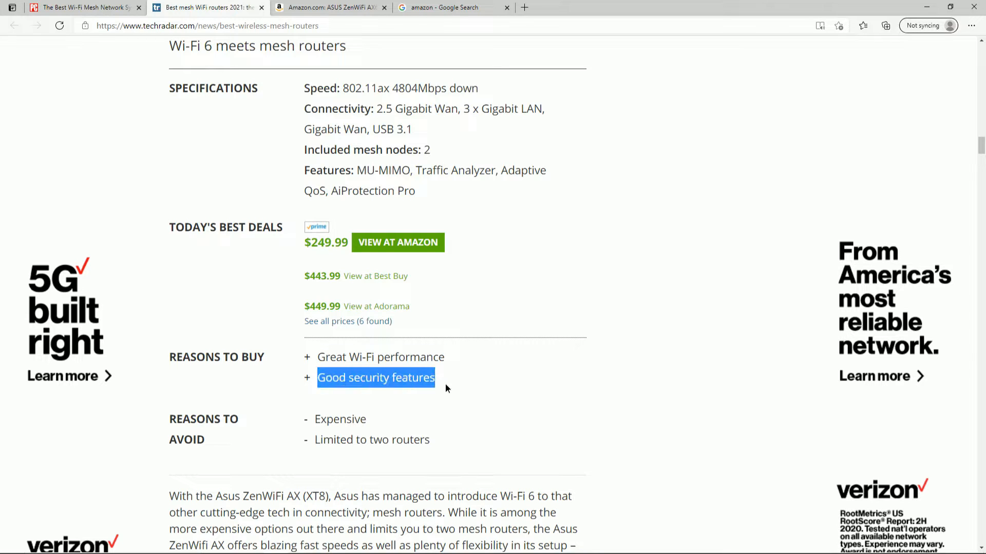
pyautogui.doubleClick(333, 419)
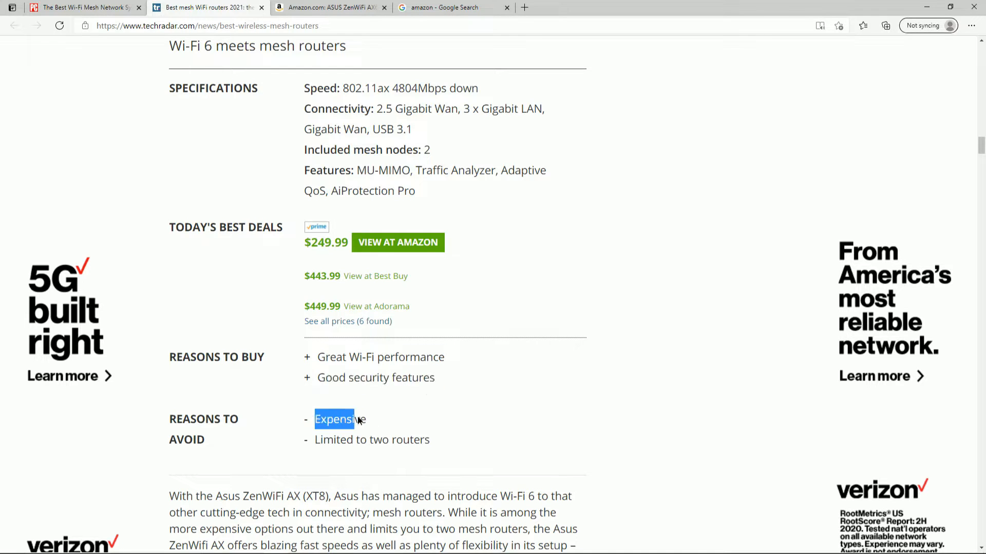
pyautogui.doubleClick(333, 439)
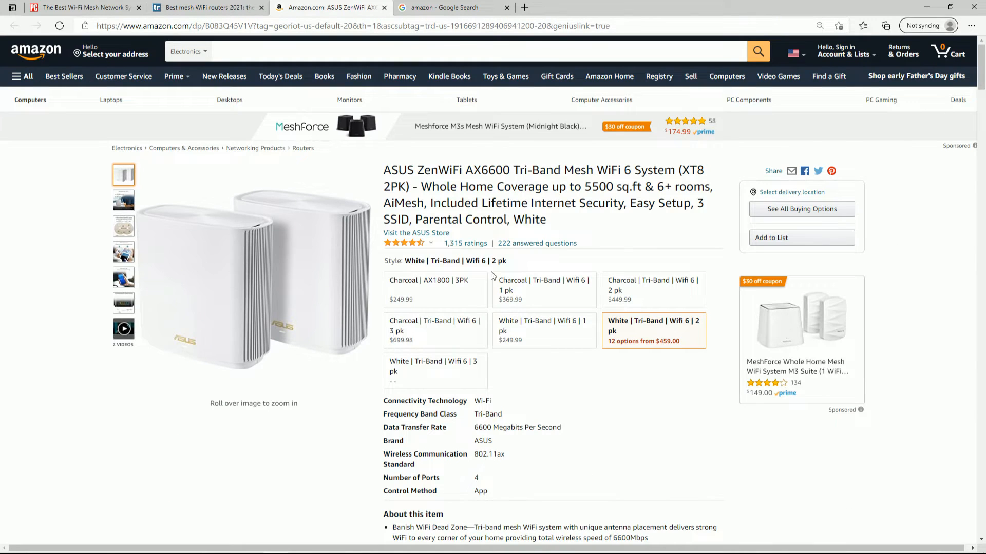
pyautogui.moveTo(380, 115)
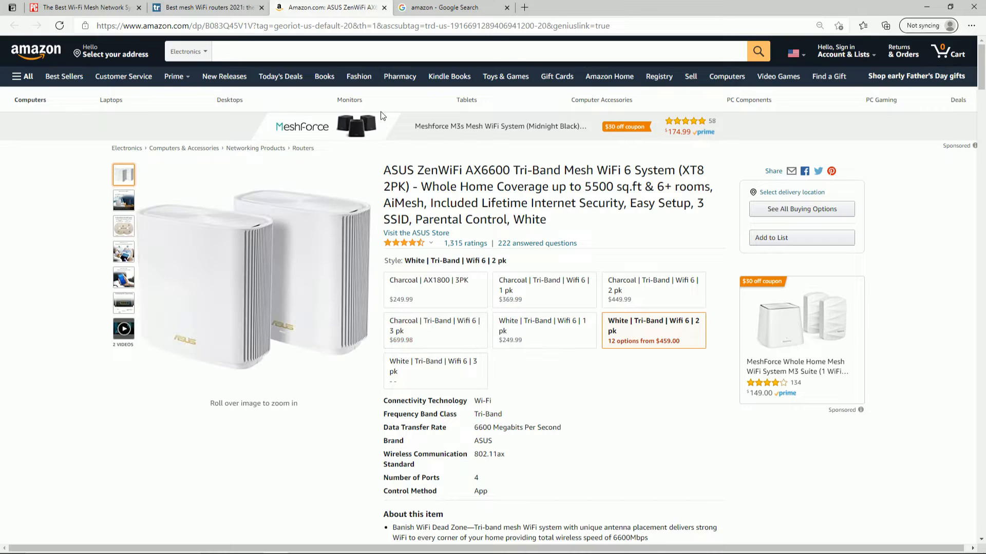
# Step: Cycle the Amazon XT8 photos: Quick and Easy setup, AiProtection Pro, Revolutionary WiFi 6
pyautogui.click(207, 8)
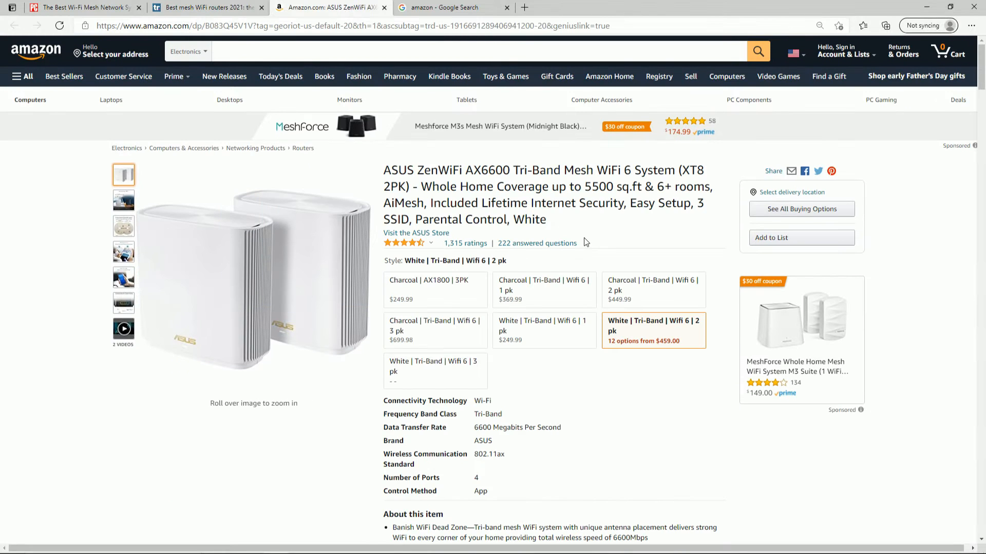
pyautogui.moveTo(462, 239)
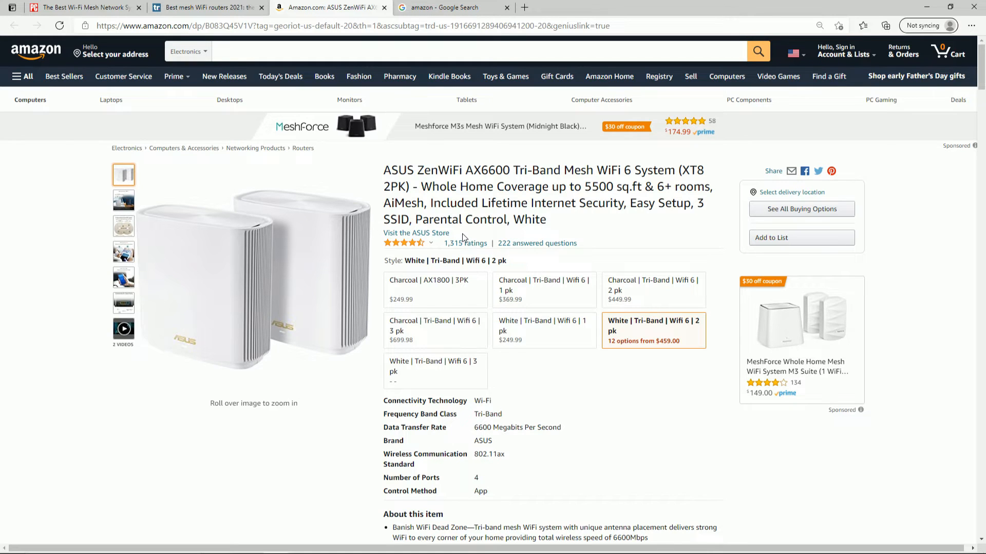
pyautogui.click(431, 366)
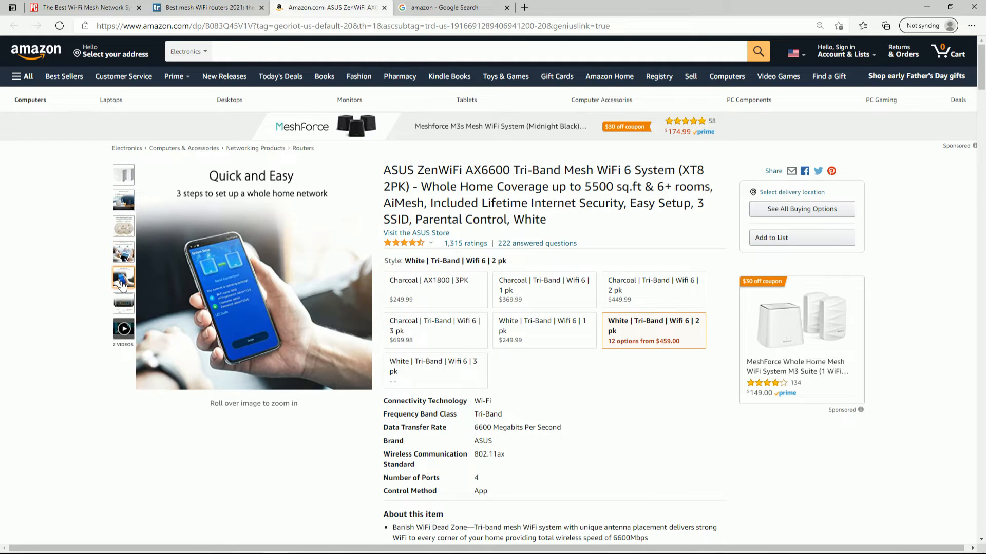
pyautogui.click(123, 251)
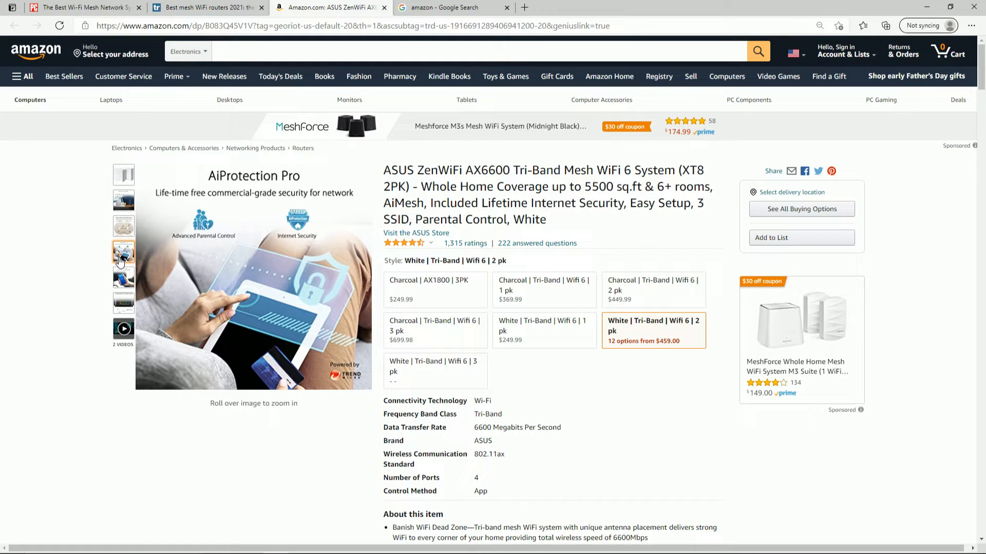
pyautogui.moveTo(122, 264)
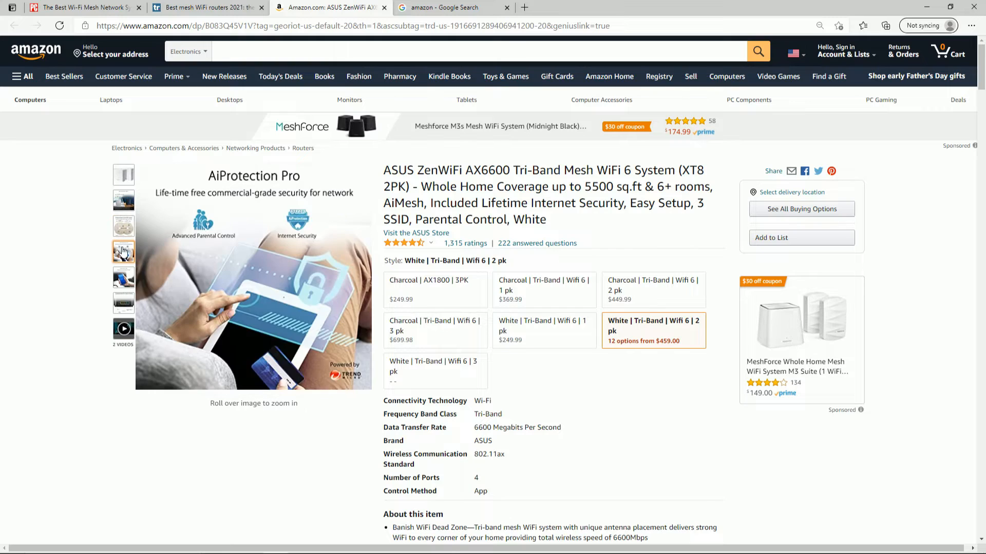
pyautogui.moveTo(122, 258)
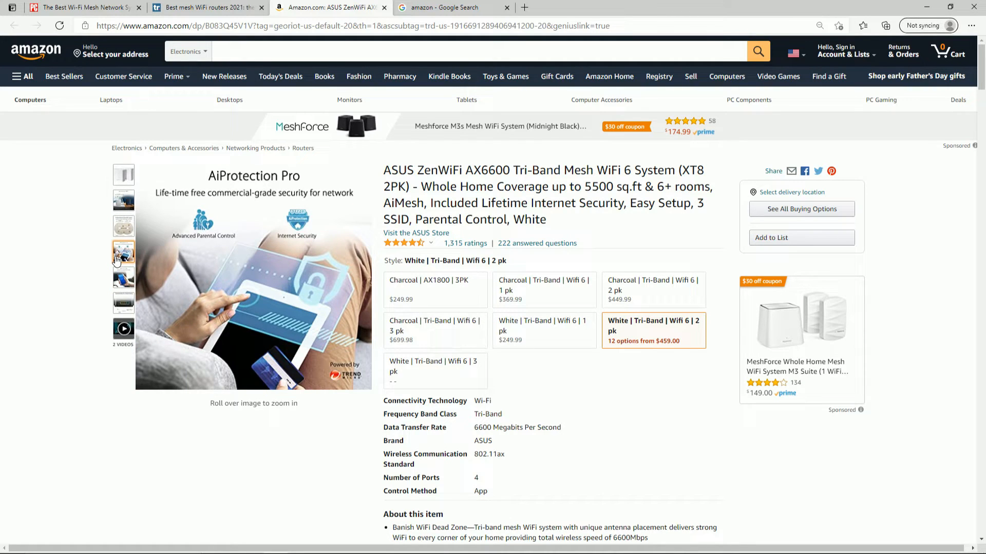
pyautogui.click(124, 200)
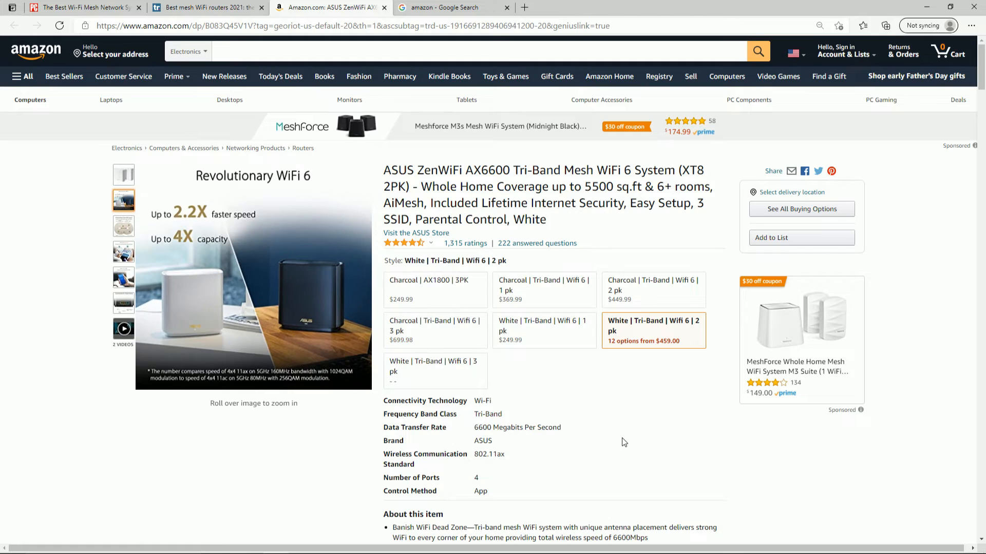
# Step: Scroll the Amazon listing through the product description to the Features section
pyautogui.scroll(-3)
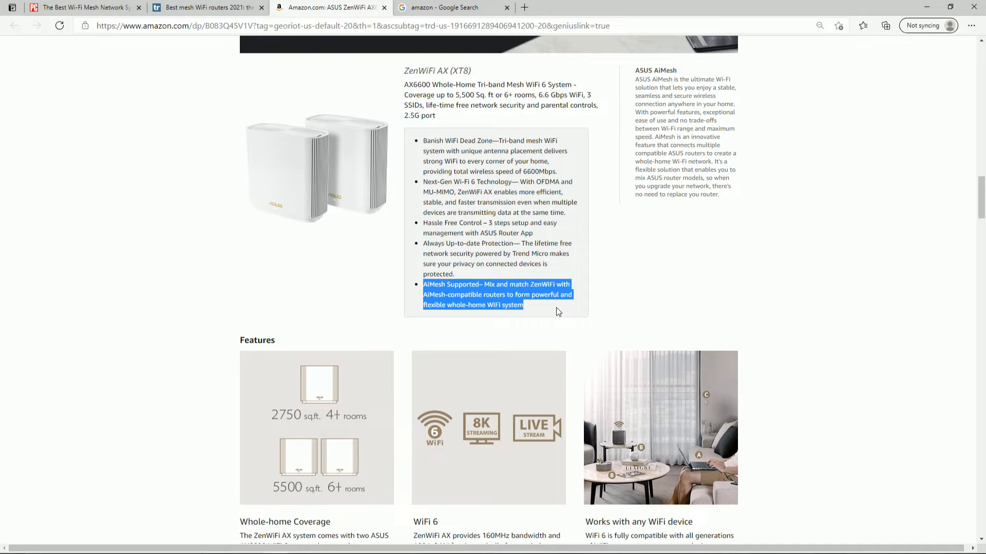
pyautogui.scroll(-3)
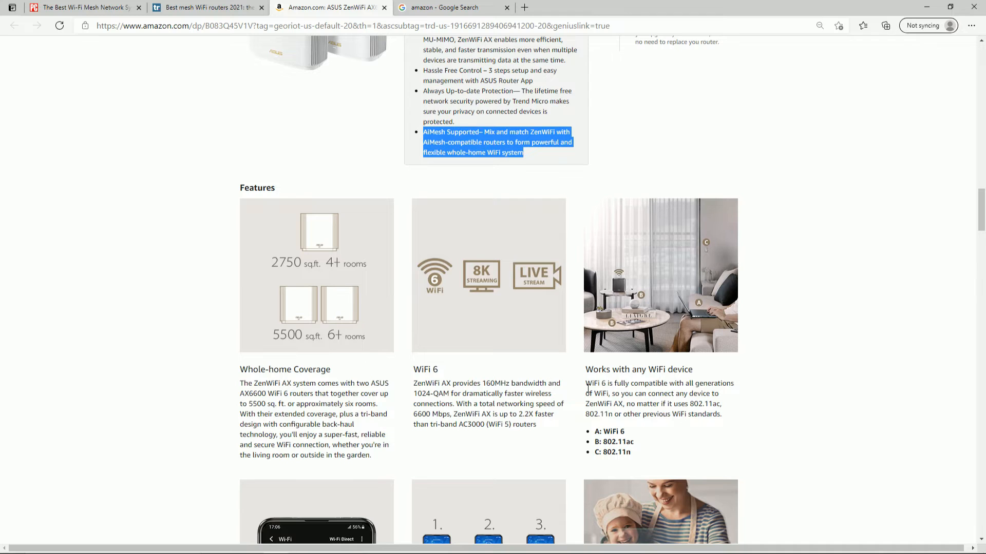
pyautogui.scroll(3)
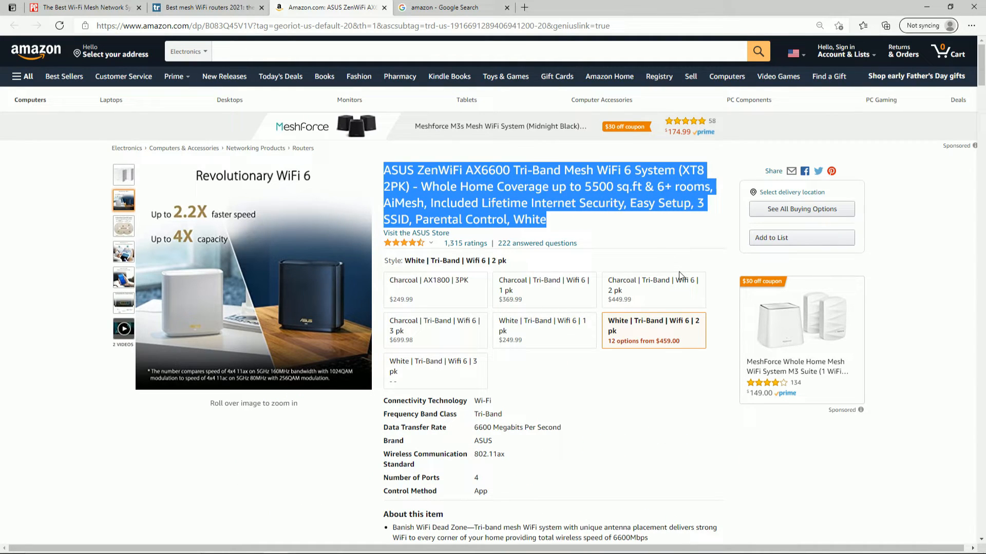
pyautogui.moveTo(792, 192)
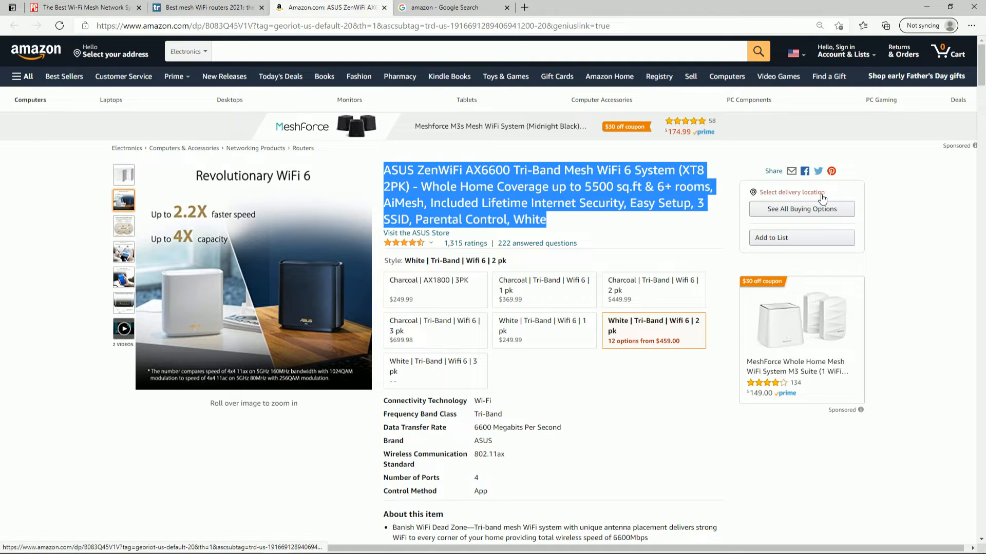
pyautogui.moveTo(844, 185)
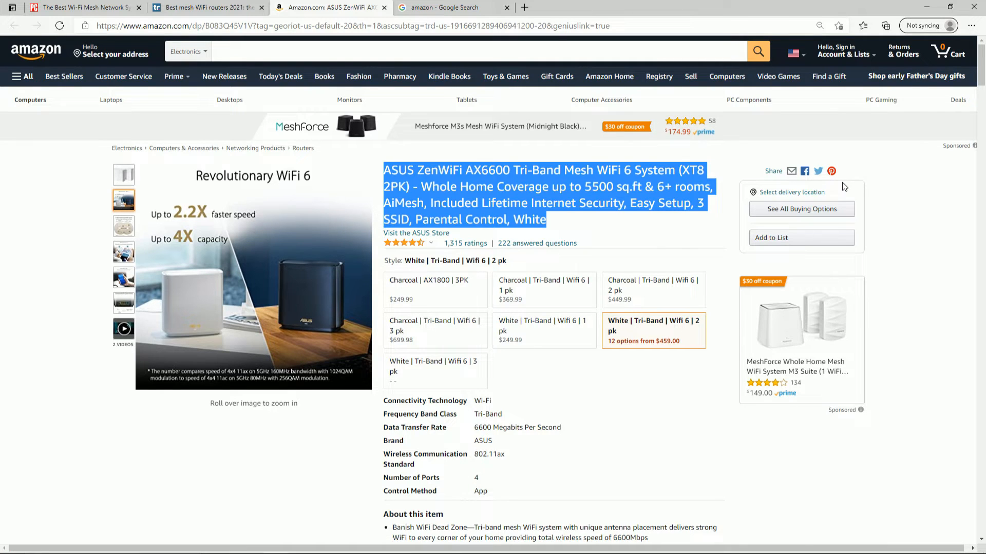
pyautogui.moveTo(472, 271)
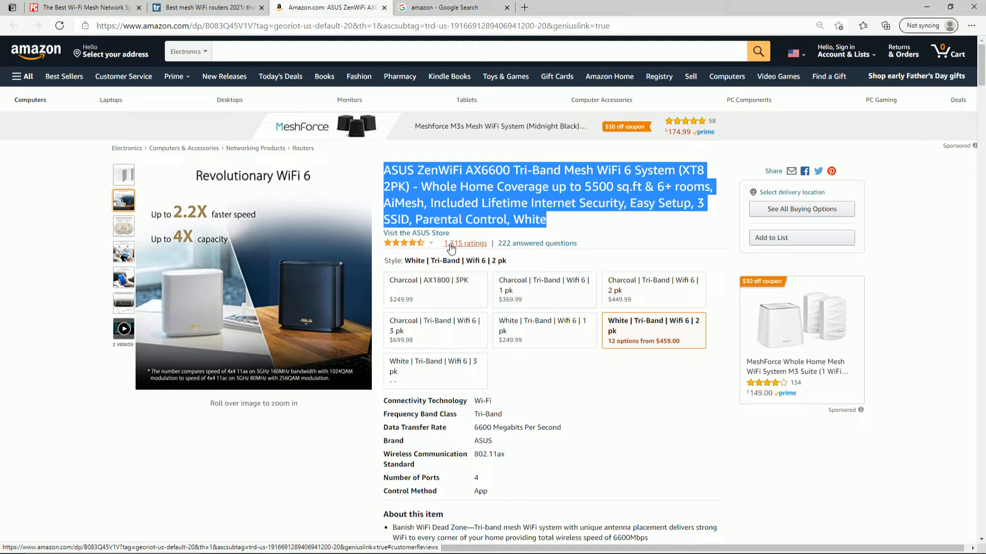
pyautogui.click(434, 366)
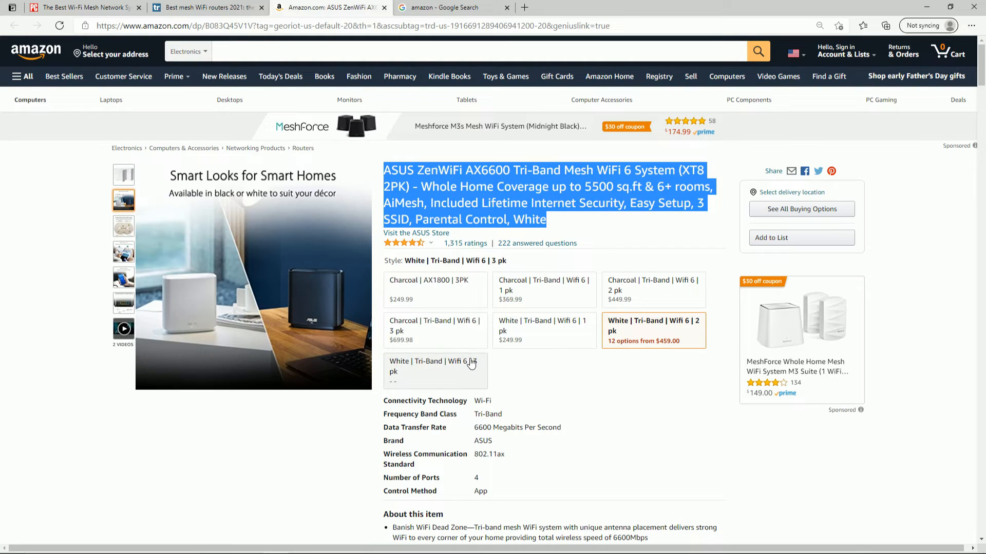
pyautogui.scroll(-3)
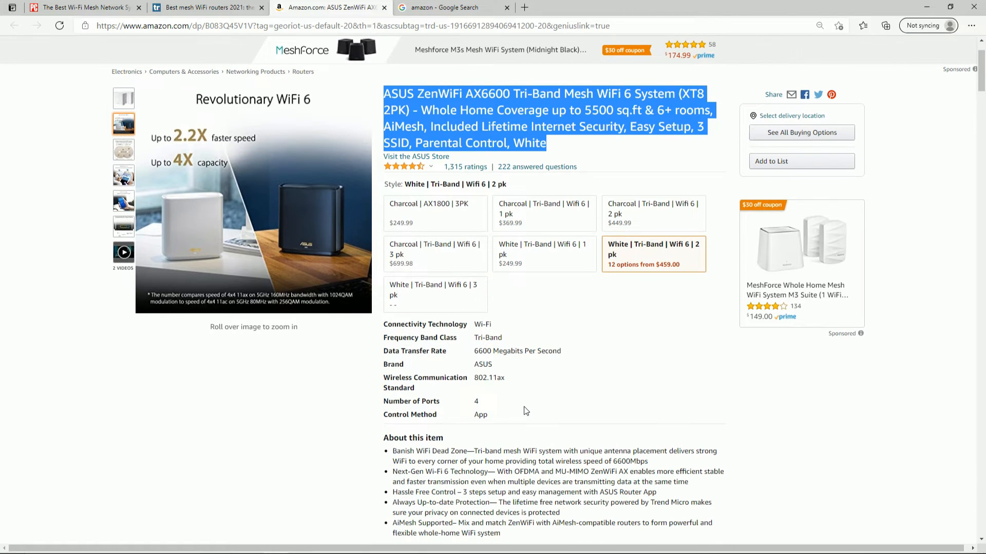
pyautogui.moveTo(542, 298)
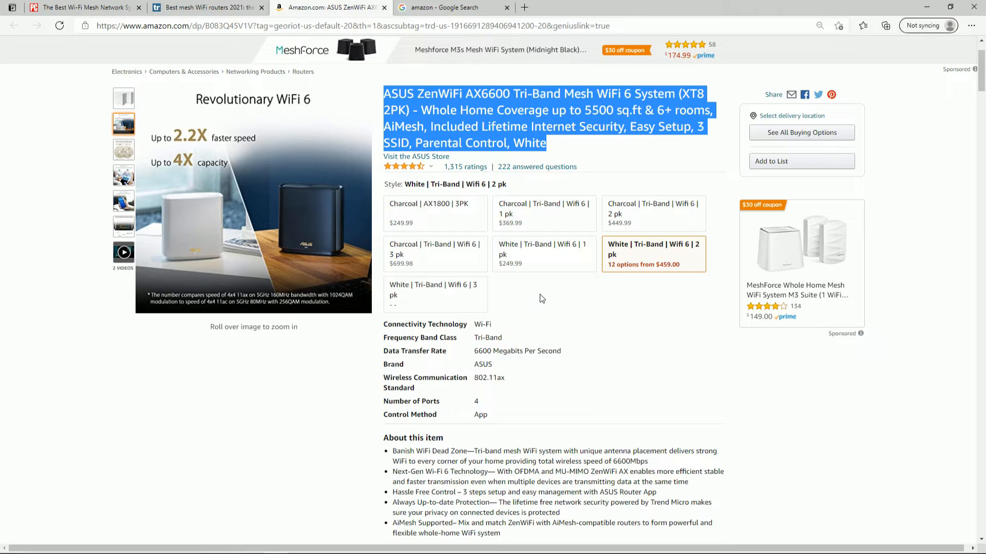
pyautogui.moveTo(603, 278)
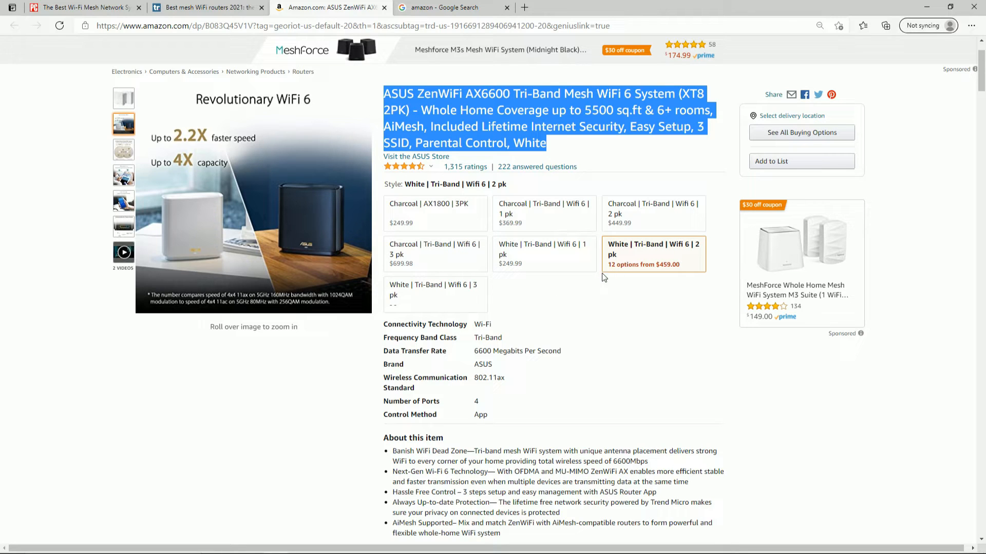
pyautogui.moveTo(573, 300)
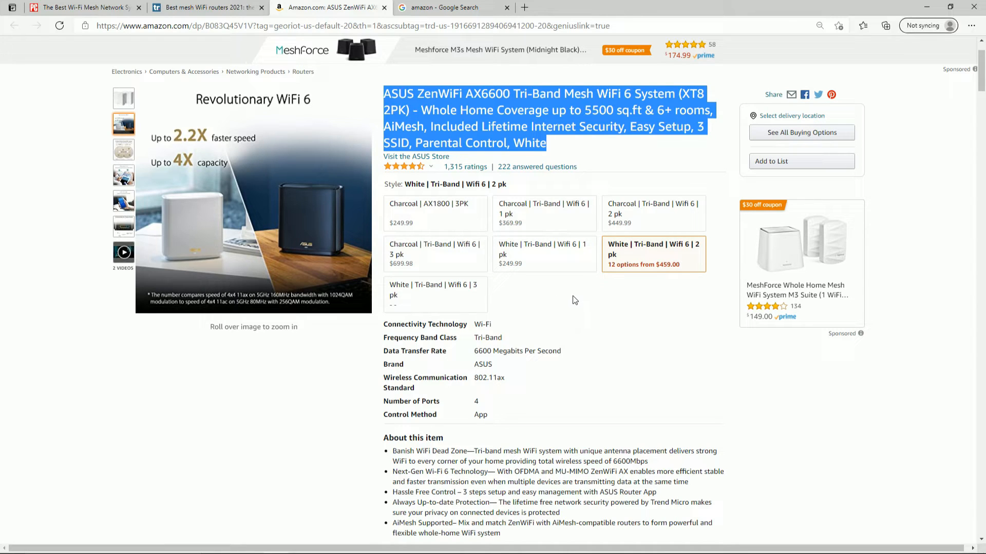
pyautogui.moveTo(468, 388)
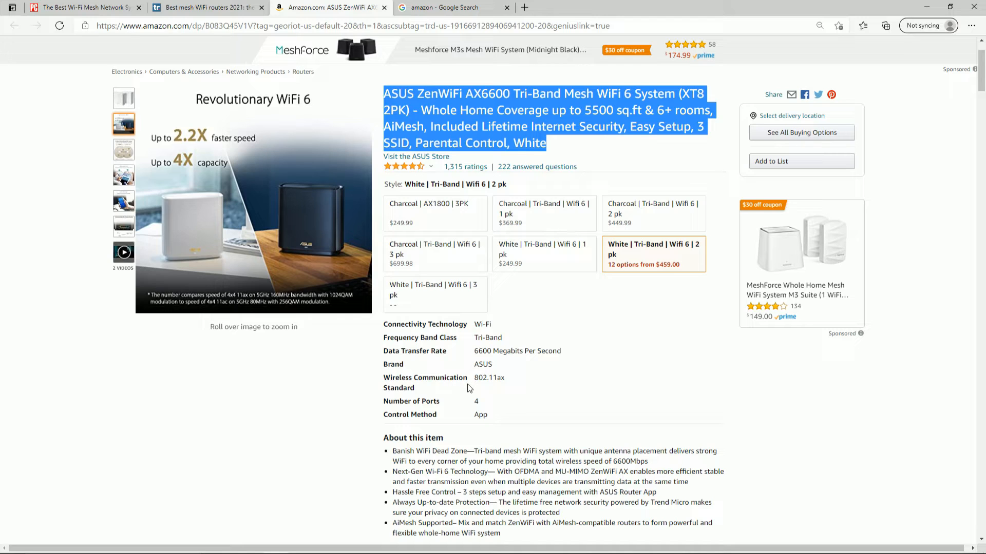
pyautogui.moveTo(454, 403)
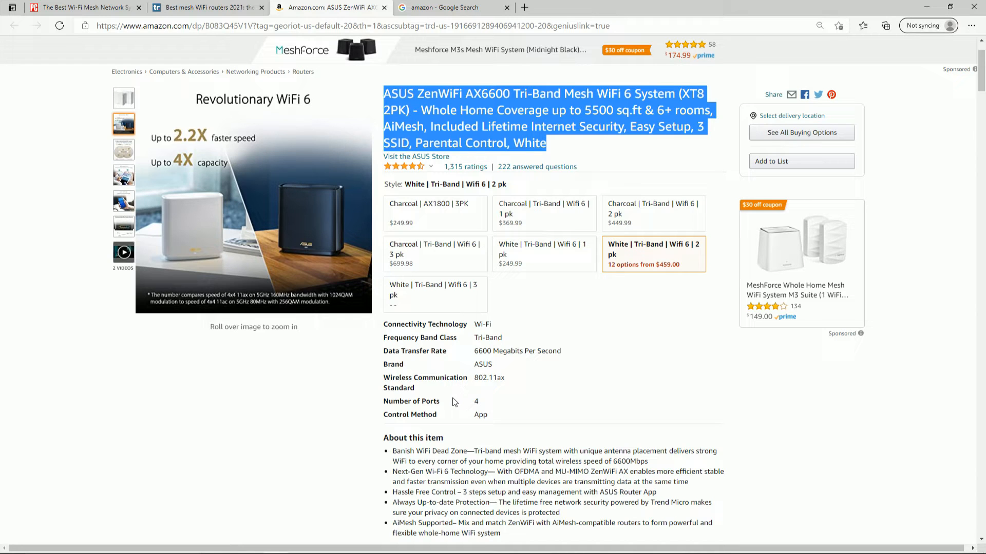
pyautogui.moveTo(455, 393)
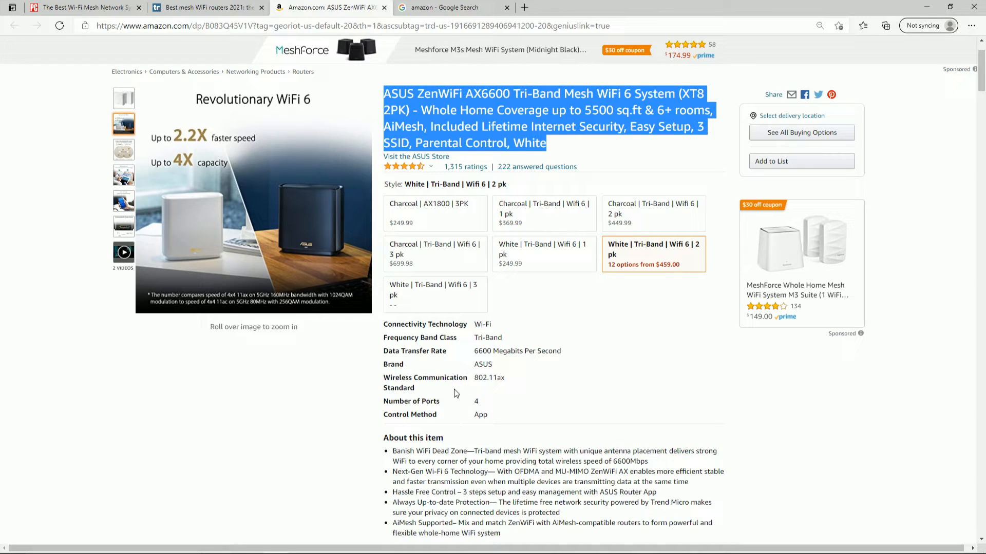
pyautogui.moveTo(458, 393)
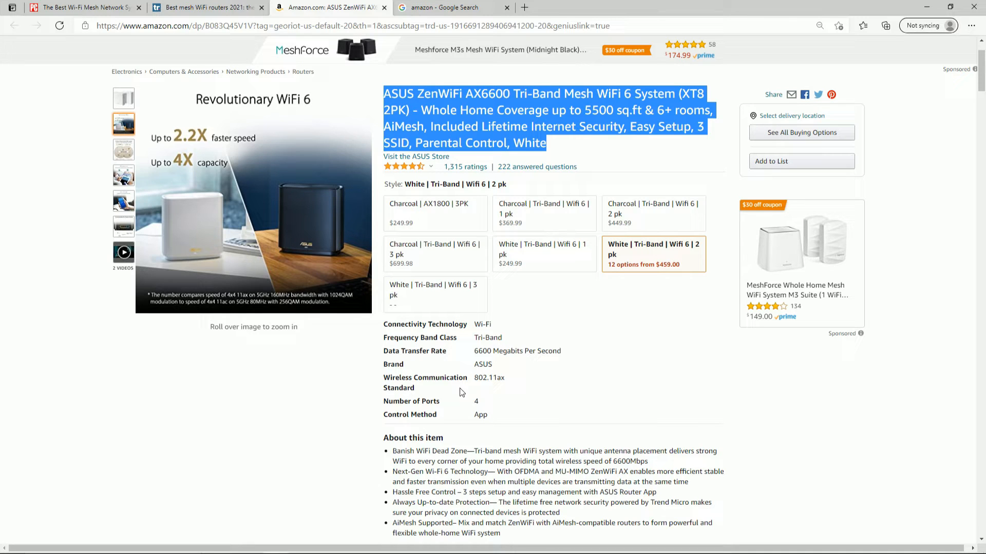
pyautogui.moveTo(512, 310)
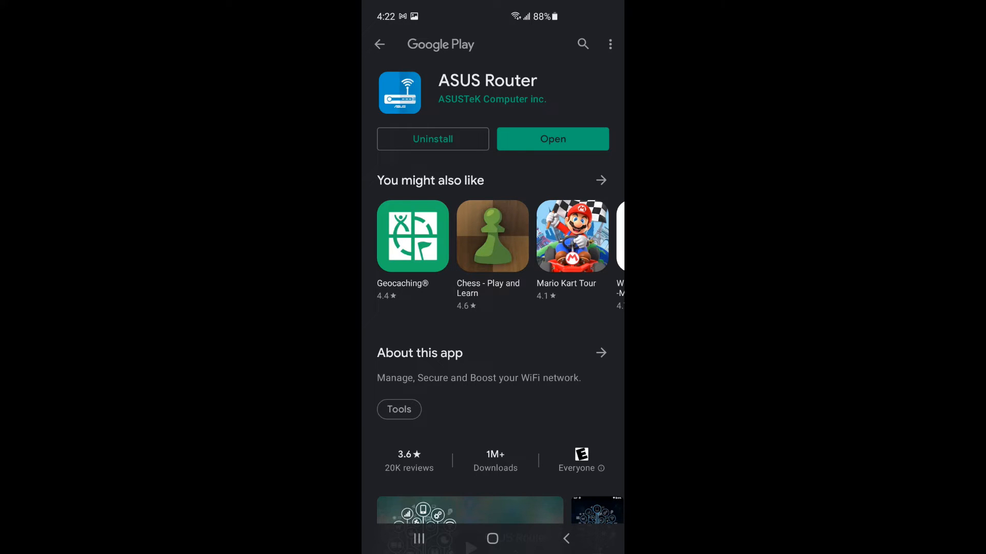
# Step: Launch ASUS Router, start setup for a ZenWiFi series router and allow location while using the app
pyautogui.click(491, 539)
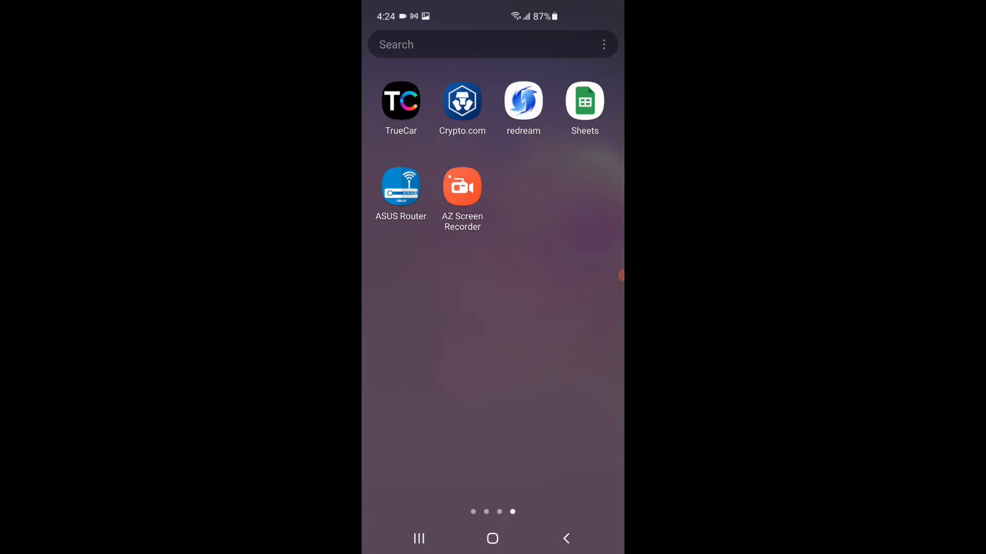
pyautogui.click(400, 187)
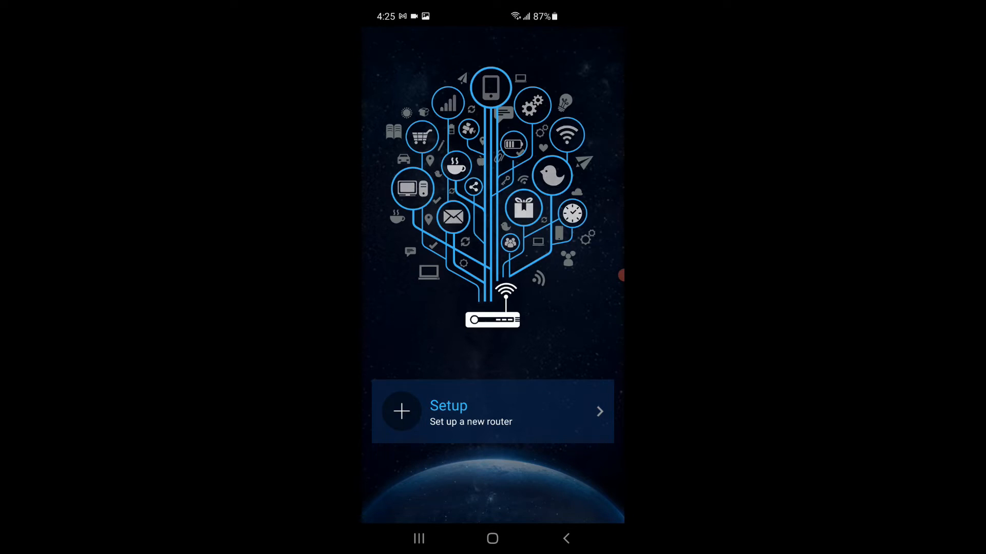
pyautogui.click(492, 412)
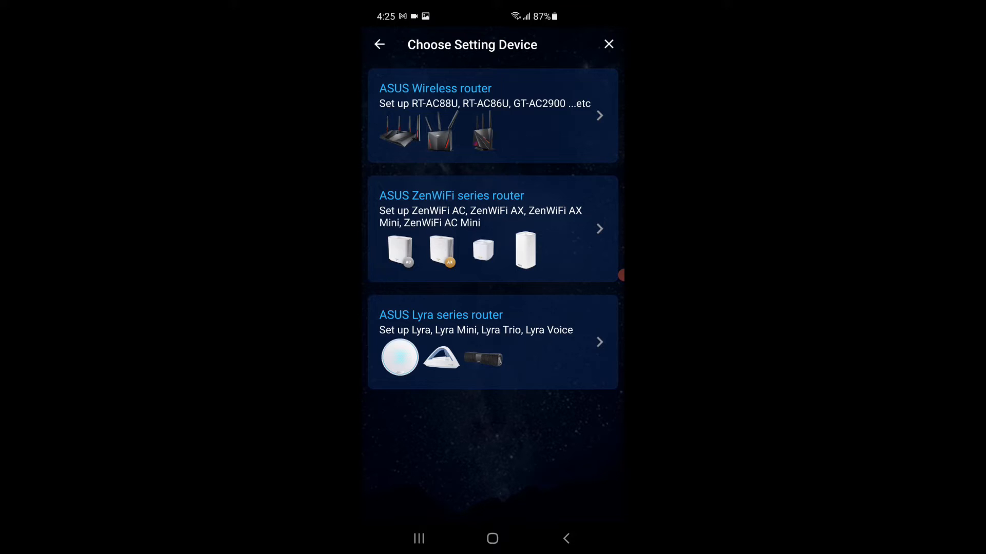
pyautogui.click(493, 116)
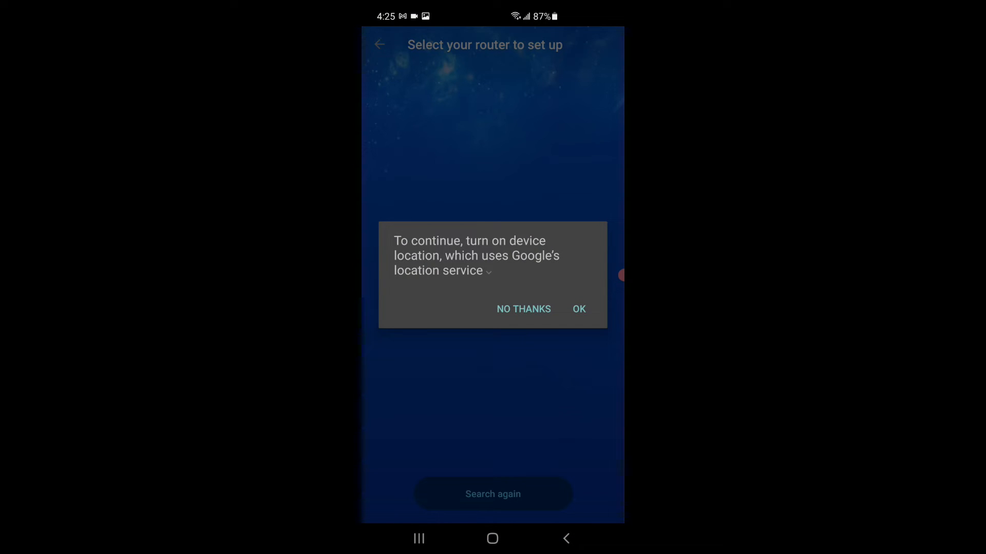
pyautogui.click(577, 309)
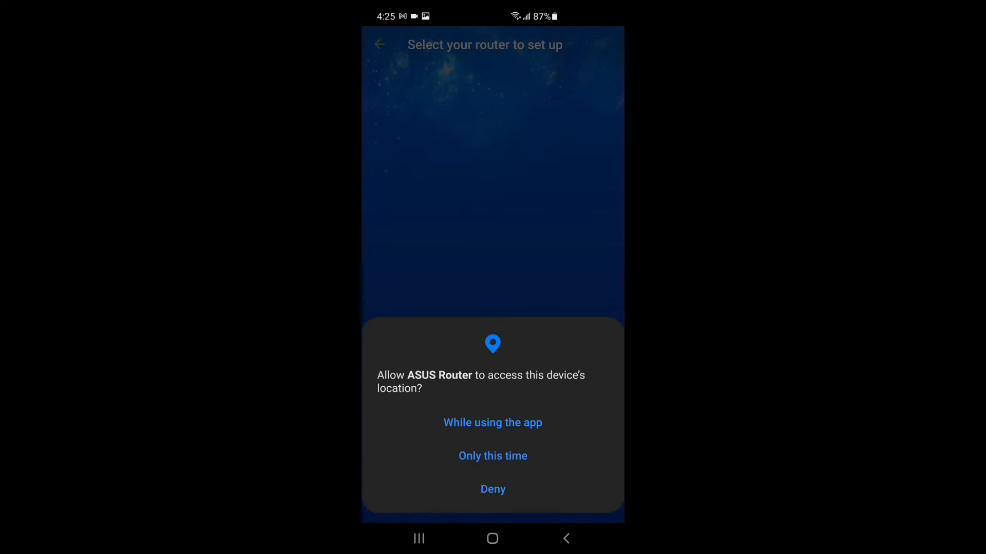
pyautogui.click(492, 422)
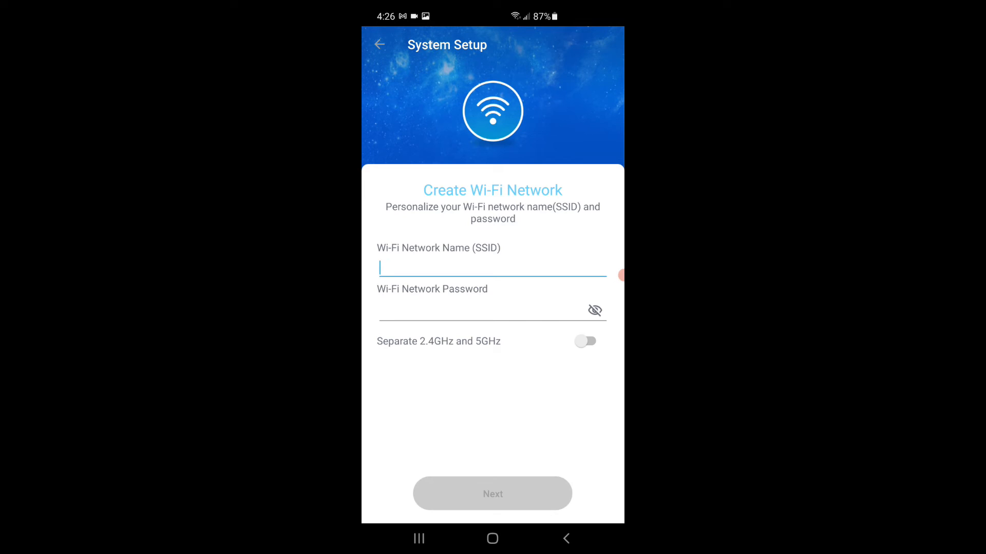
# Step: Enter the Wi-Fi network name and finish setup to reach the home dashboard
pyautogui.write('t')
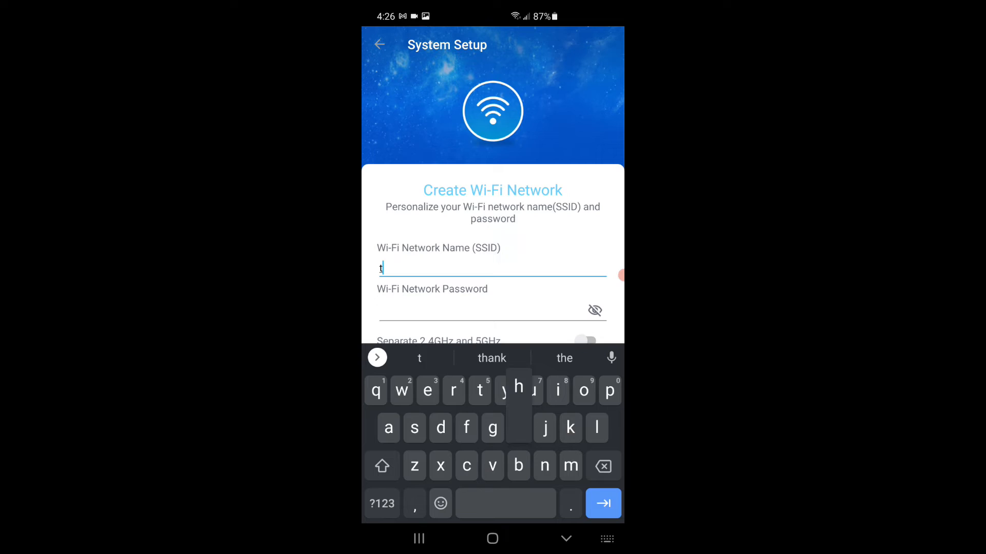
pyautogui.click(602, 503)
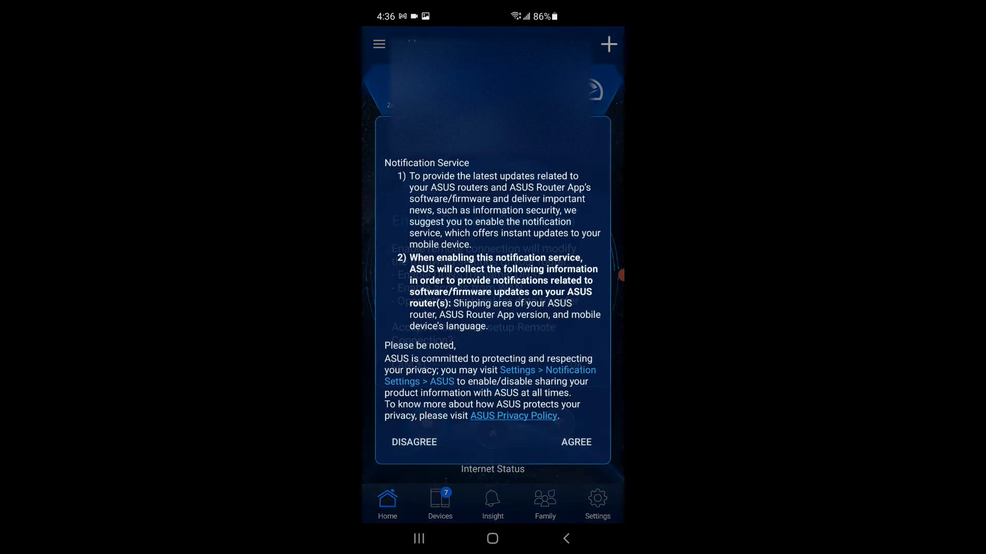
# Step: Agree to notification and privacy terms, enable remote connection, and show the AiMesh overview
pyautogui.click(575, 442)
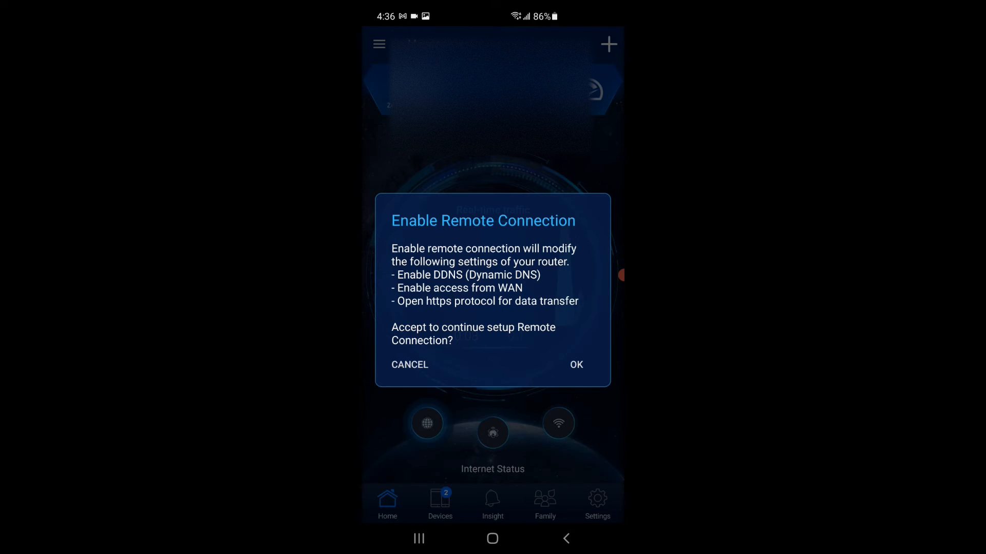
pyautogui.click(575, 364)
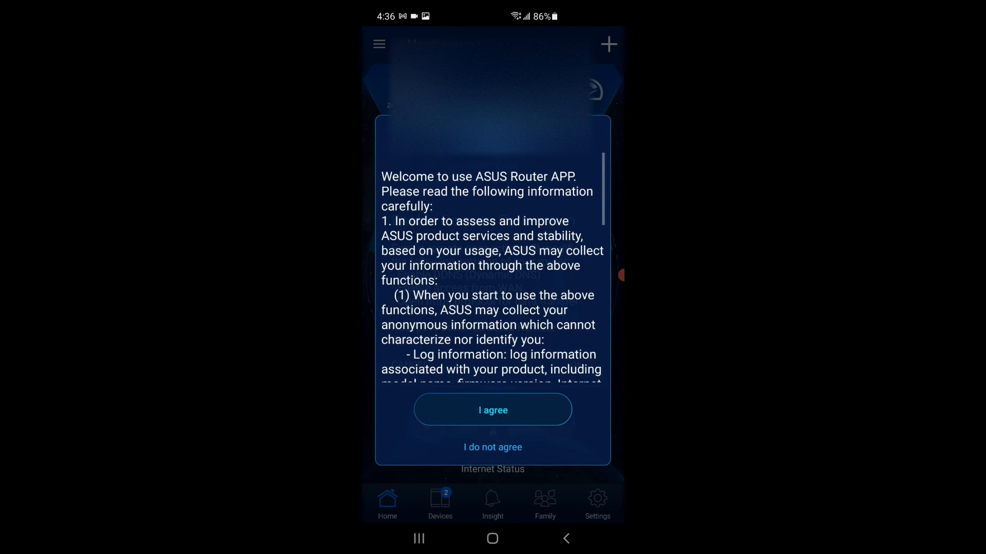
pyautogui.click(492, 409)
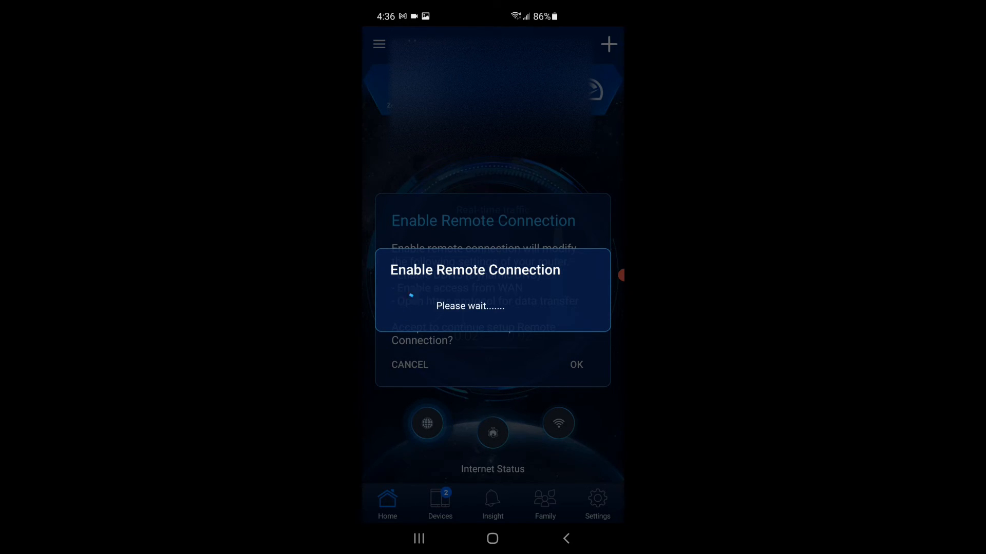
pyautogui.click(575, 365)
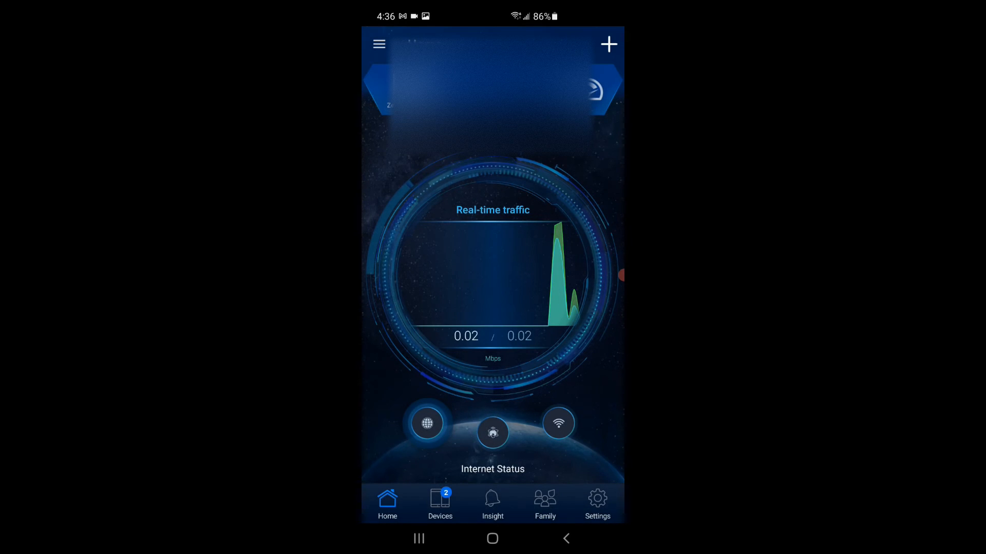
pyautogui.click(492, 432)
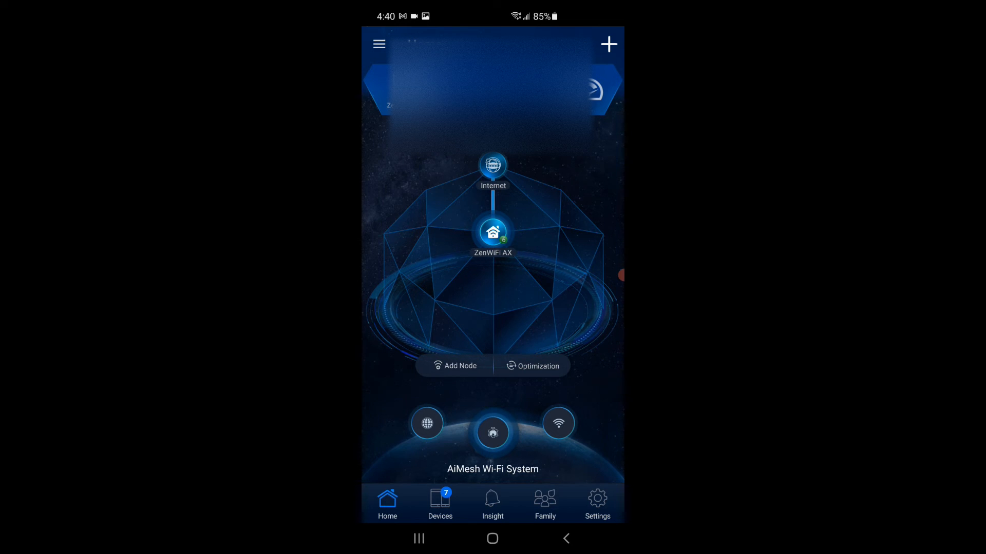
# Step: Enable AiProtection with the Trend Micro agreement accepted, then go to QoS settings
pyautogui.click(544, 503)
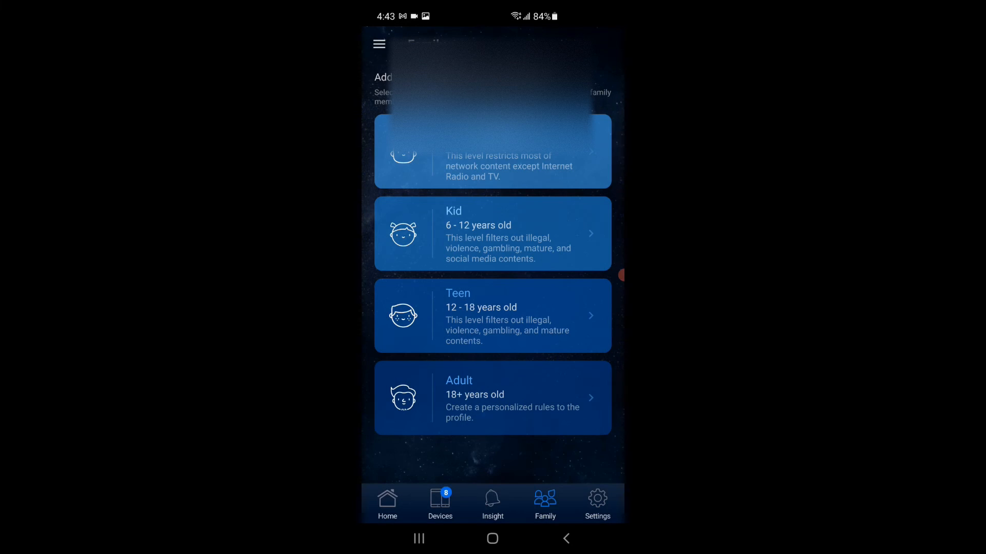
pyautogui.click(597, 503)
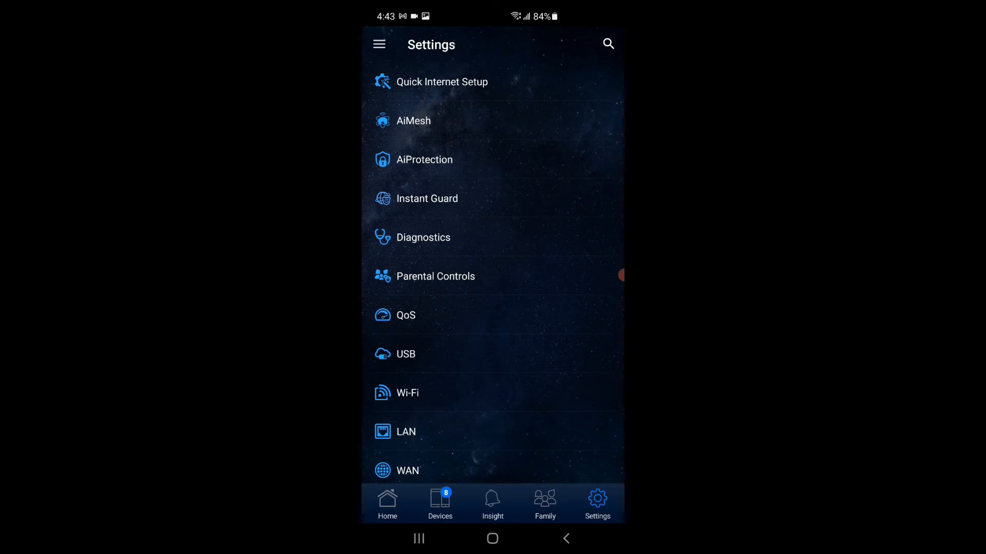
pyautogui.click(413, 121)
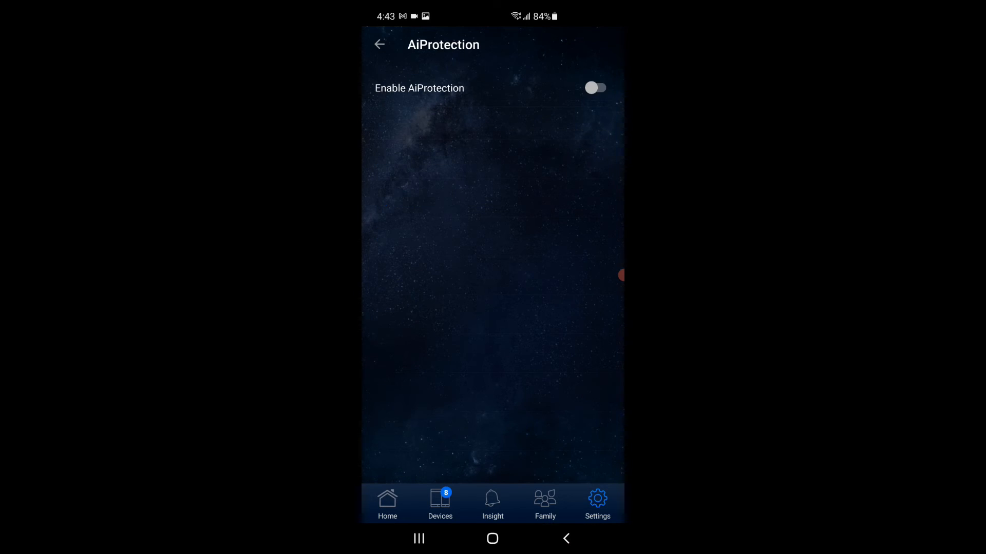
pyautogui.click(594, 88)
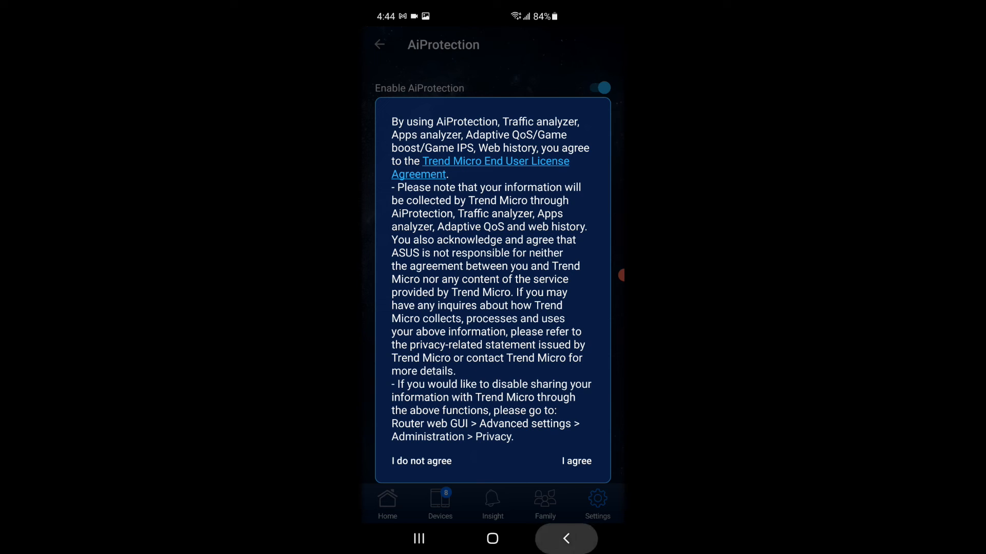
pyautogui.click(575, 461)
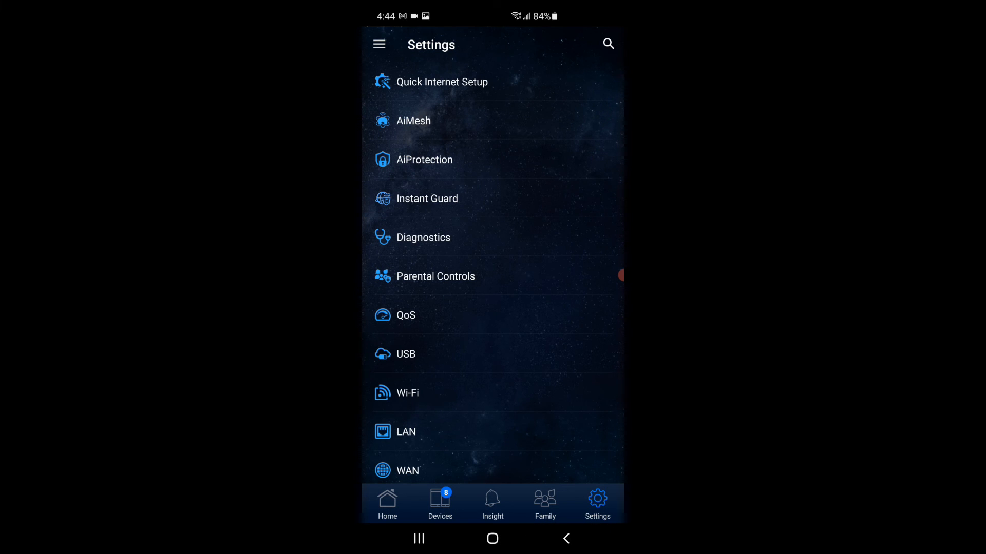
pyautogui.click(404, 315)
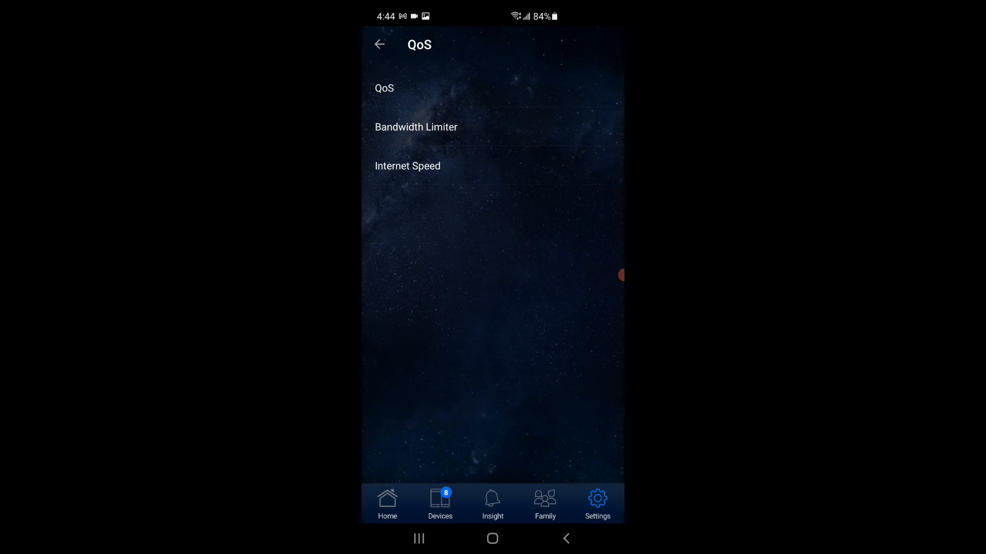
# Step: View the Internet Speed test page, then the System Settings page
pyautogui.click(379, 44)
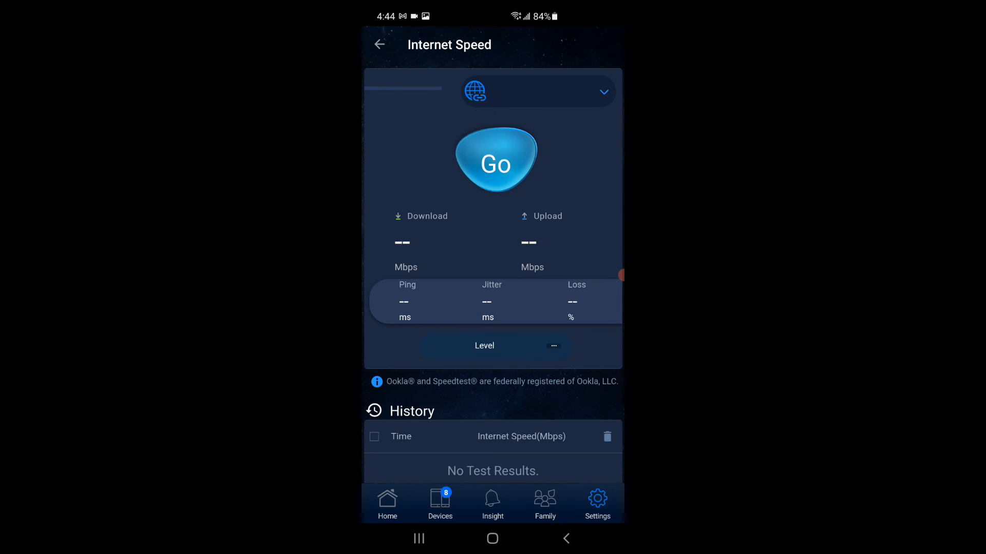
pyautogui.click(597, 503)
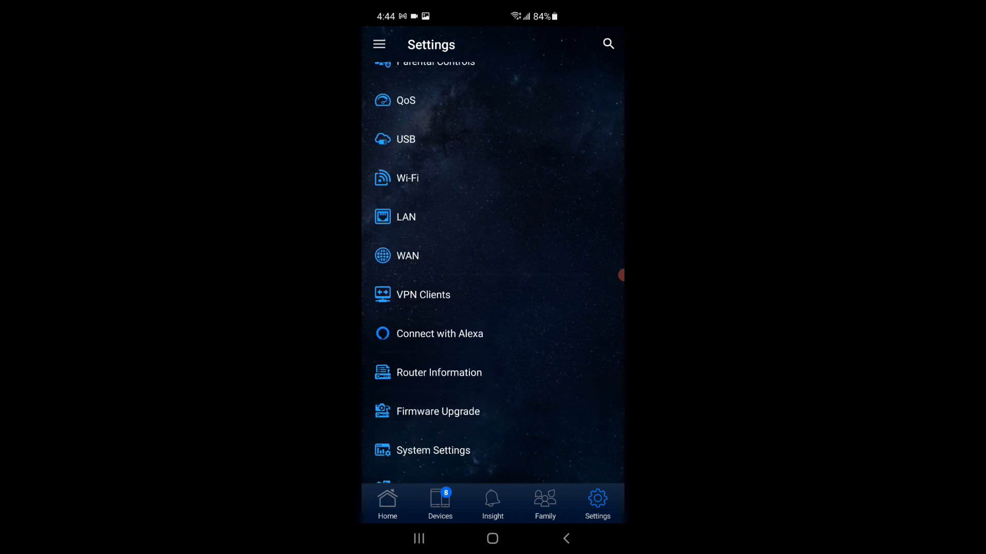
pyautogui.scroll(-3)
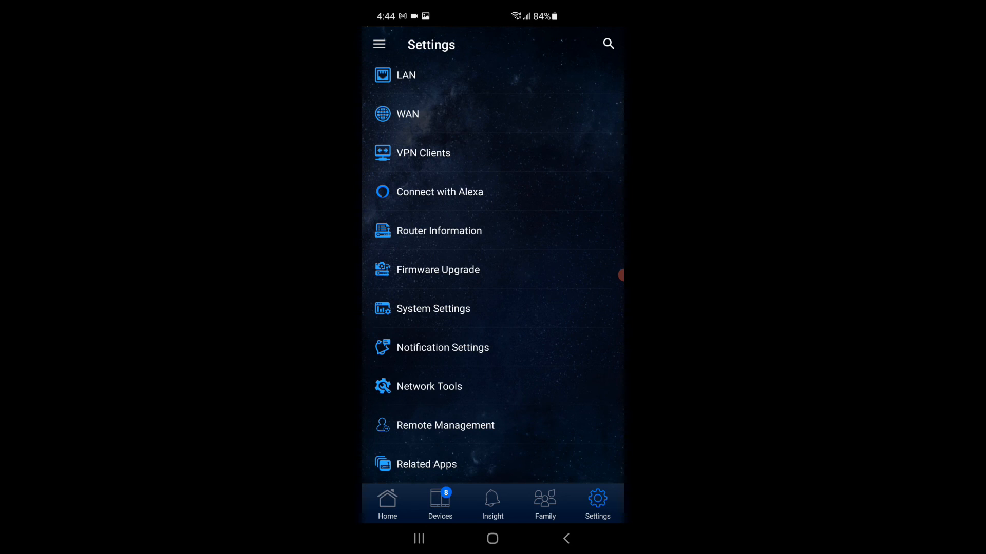
pyautogui.click(432, 309)
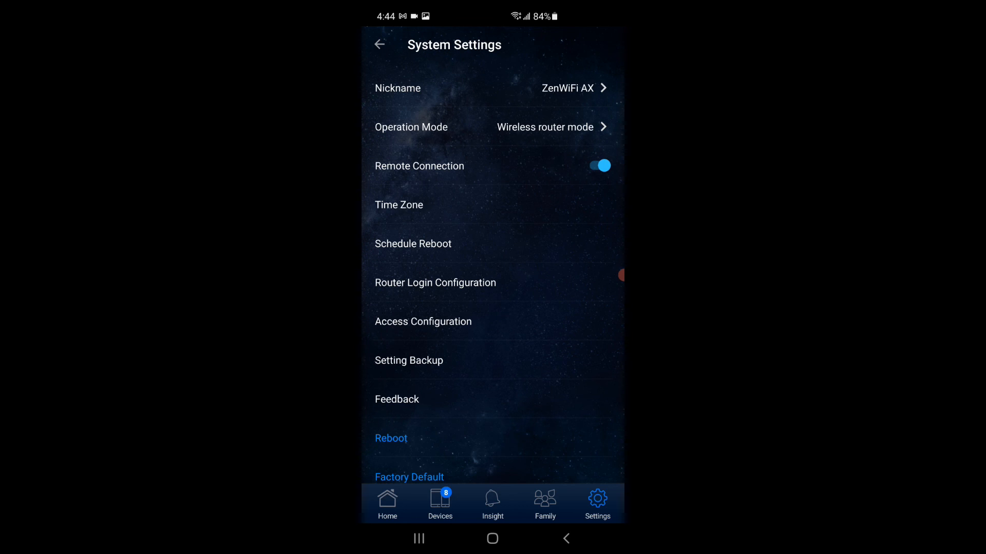
# Step: Return to the settings list and view the Network Tools page with Wake-On-LAN
pyautogui.scroll(3)
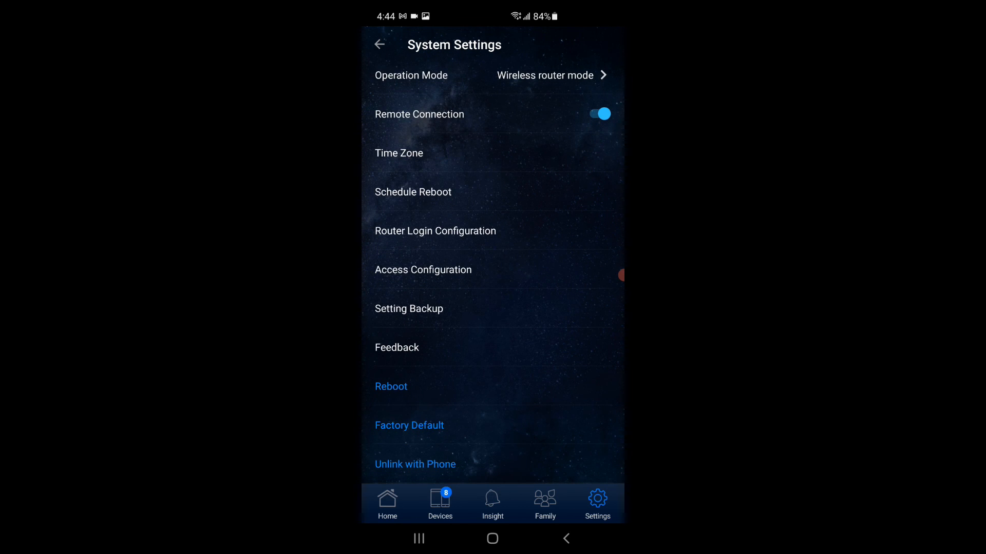
pyautogui.click(379, 45)
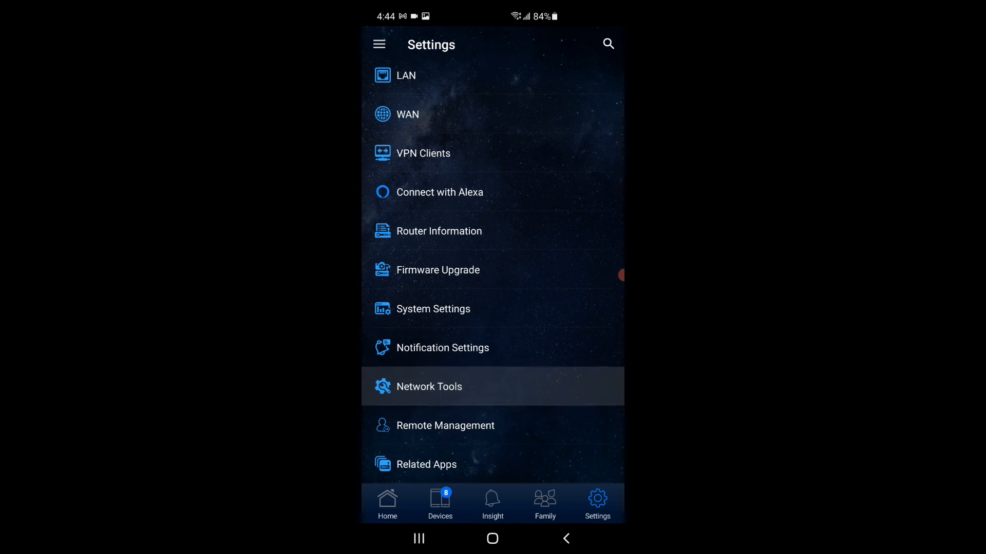
pyautogui.click(429, 387)
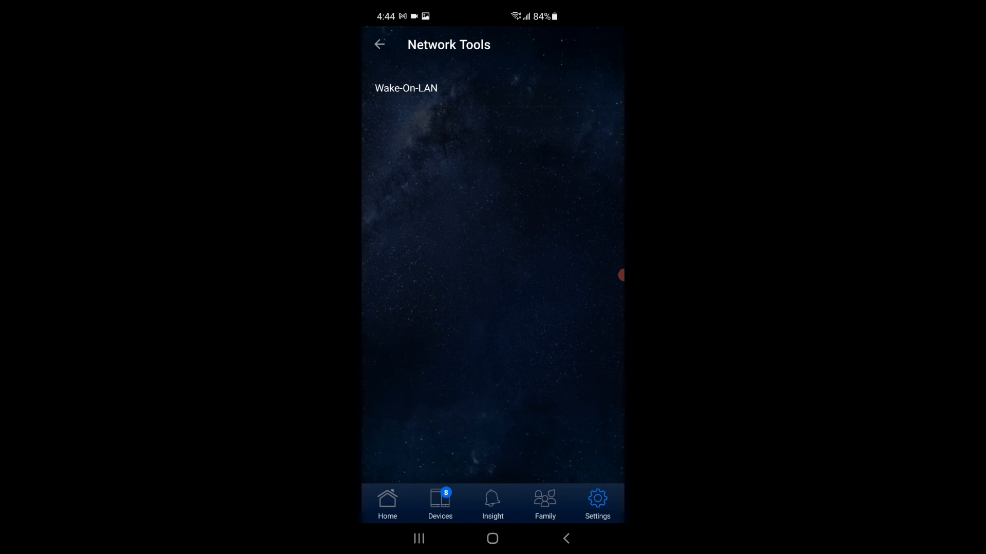
pyautogui.click(379, 44)
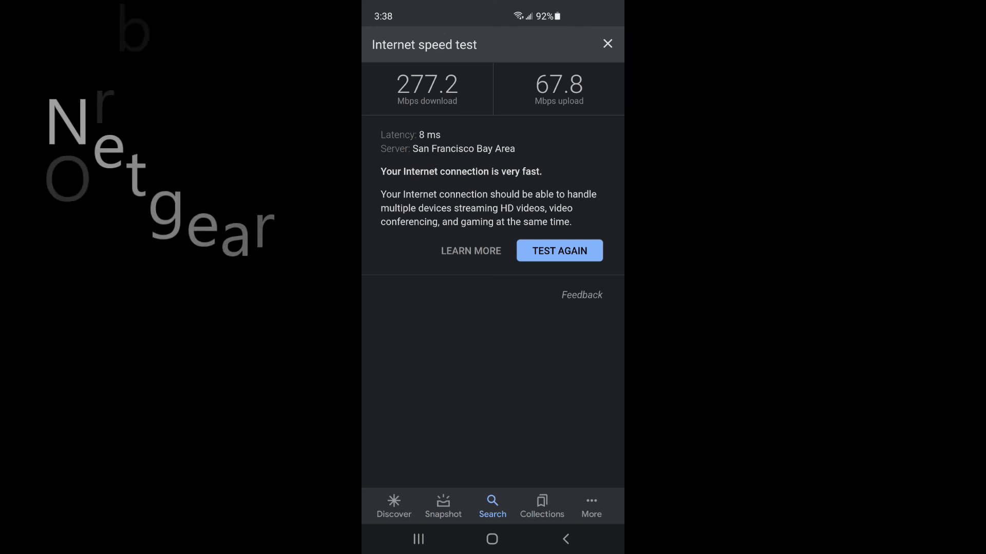
# Step: Rerun the Google speed test, ending at 431.2 Mbps download and 193.3 Mbps upload
pyautogui.click(558, 251)
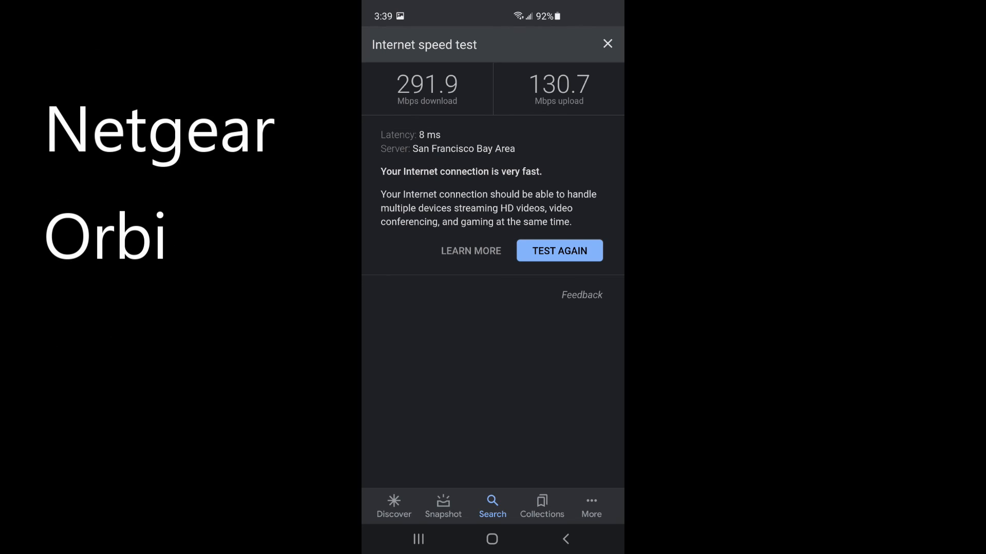
pyautogui.click(558, 250)
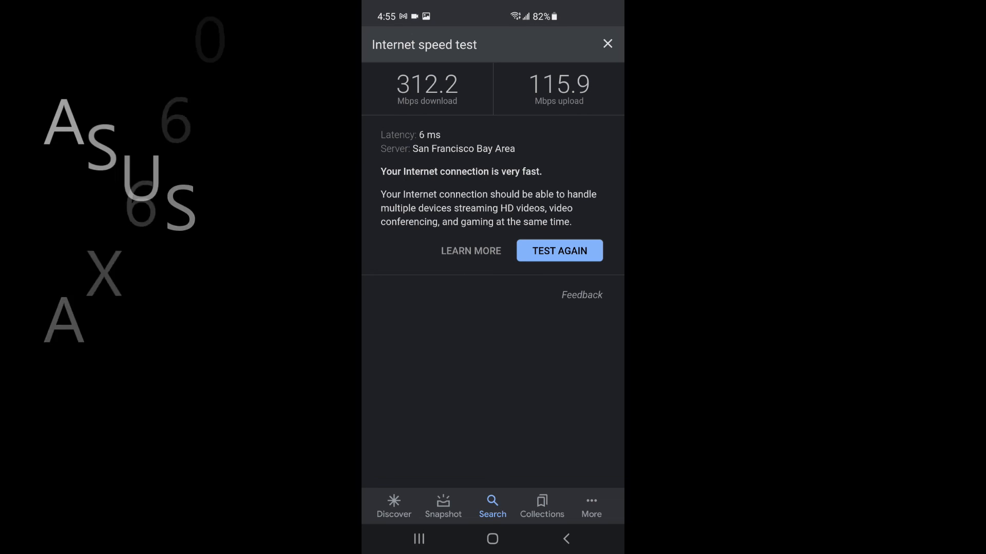
pyautogui.click(558, 250)
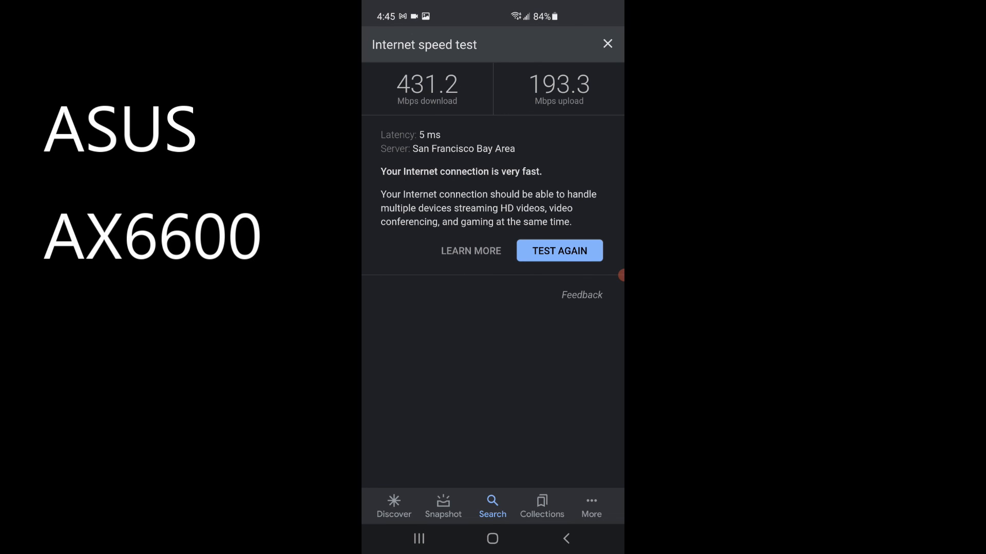